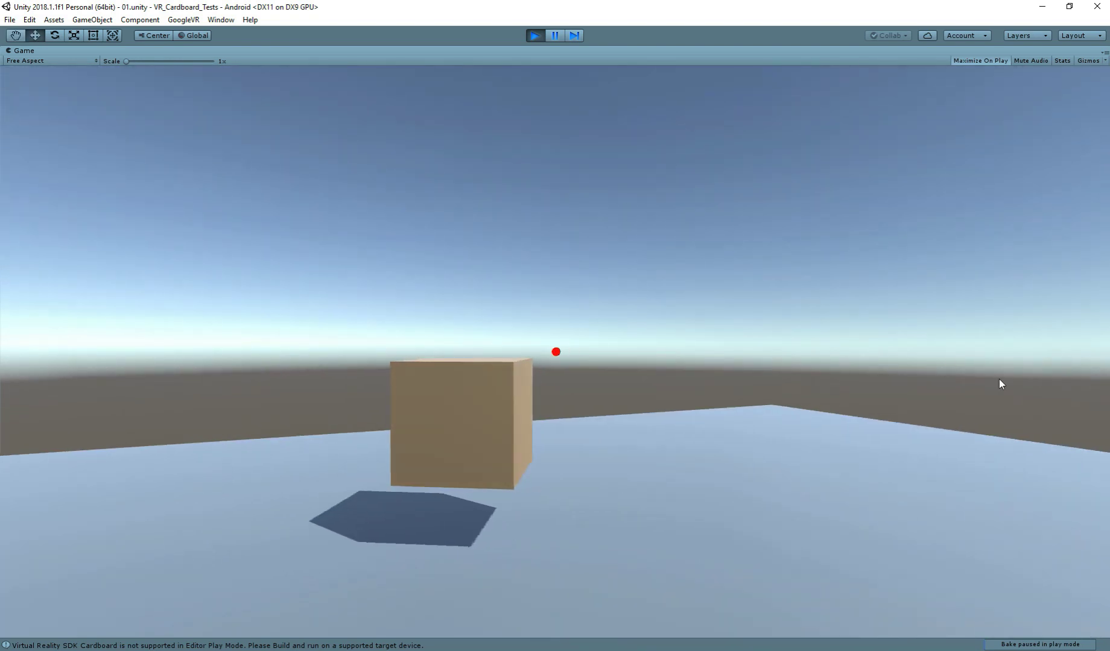
Stop play mode and return to the editor showing Box, Floor, light and Main Camera.
left_click(535, 35)
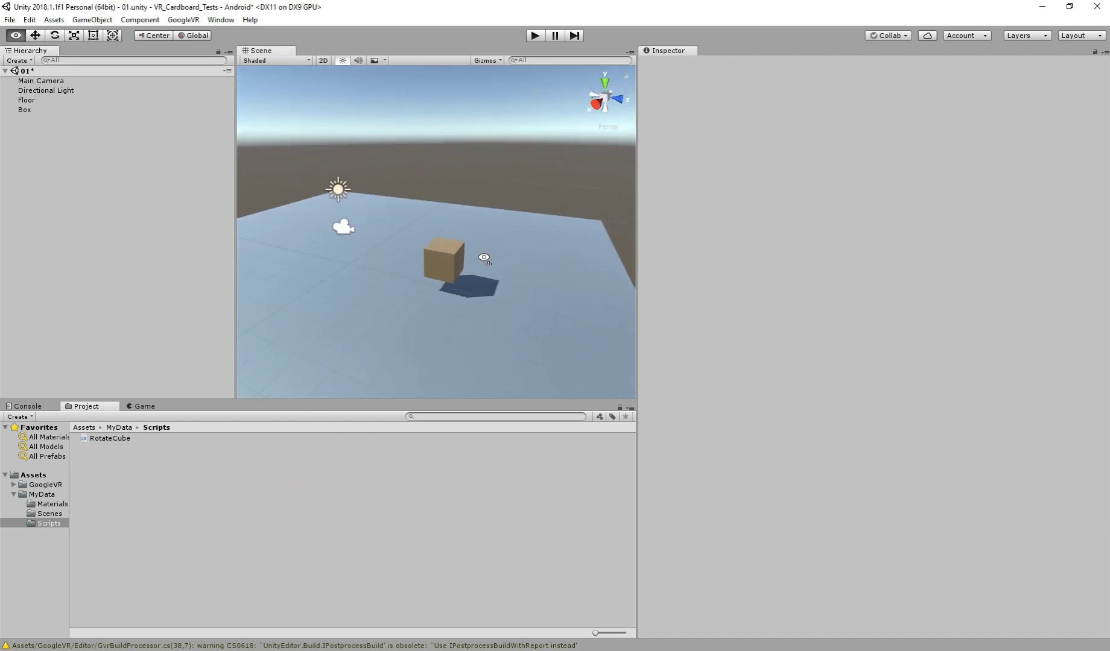
Create an empty Player object at the origin and parent Main Camera under it.
left_click(40, 80)
type("0")
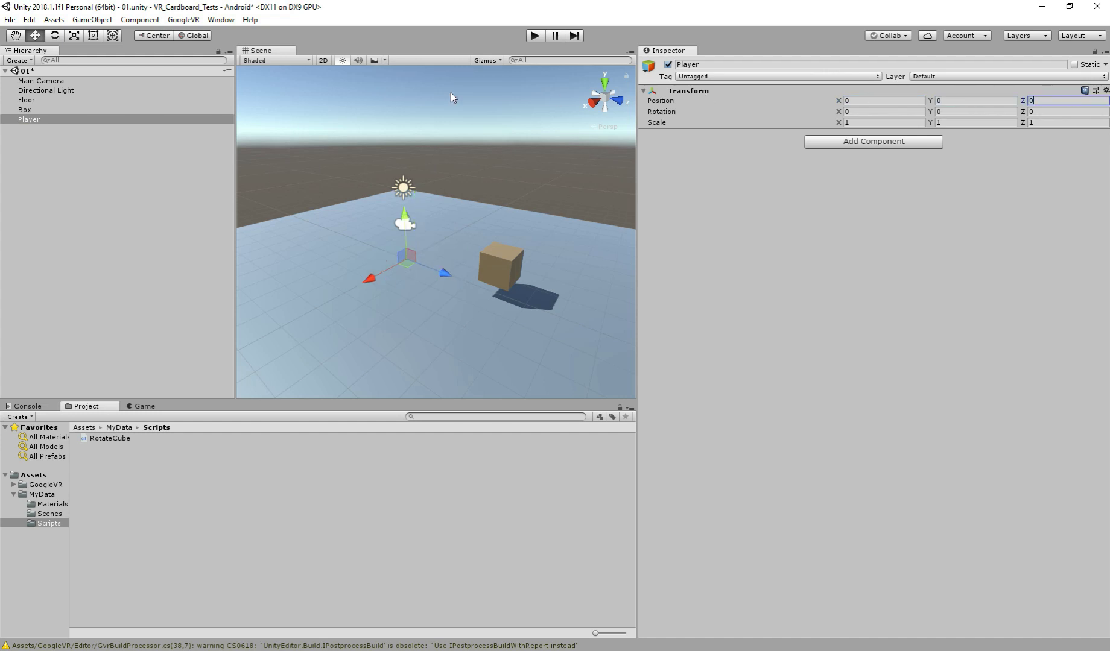
left_click(41, 80)
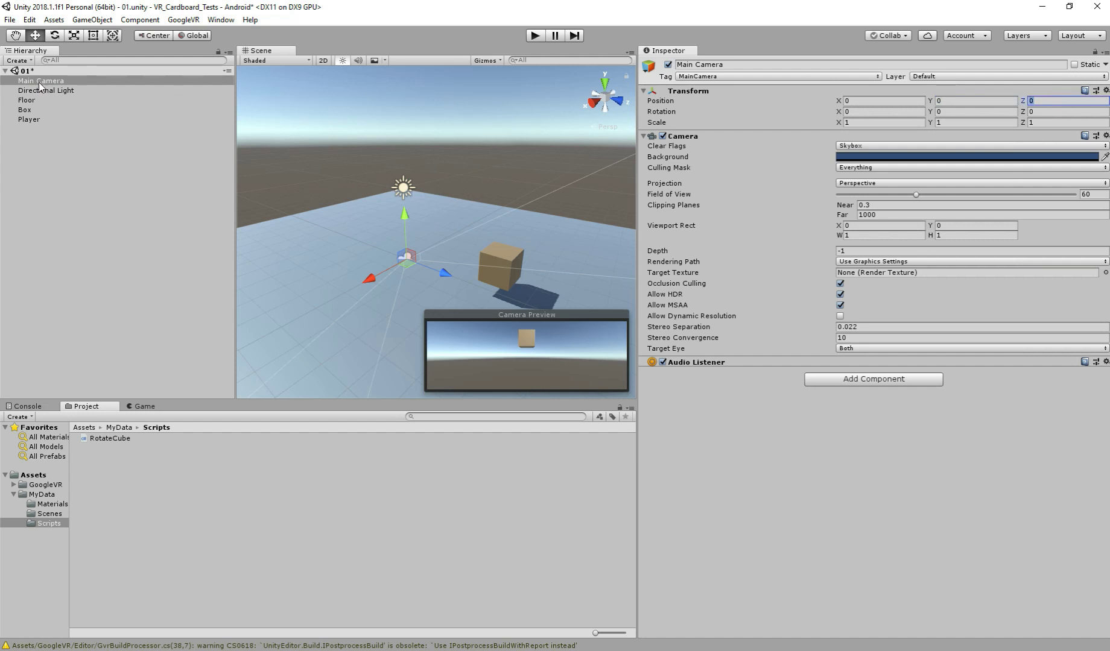
left_click(30, 119)
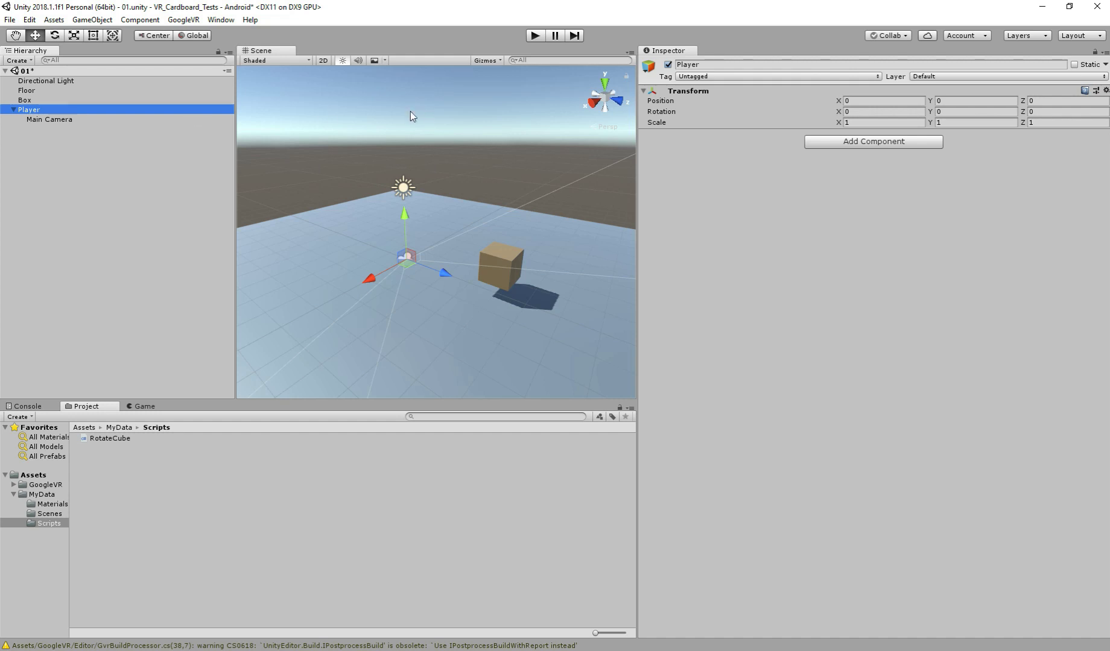
mouse_move(565, 150)
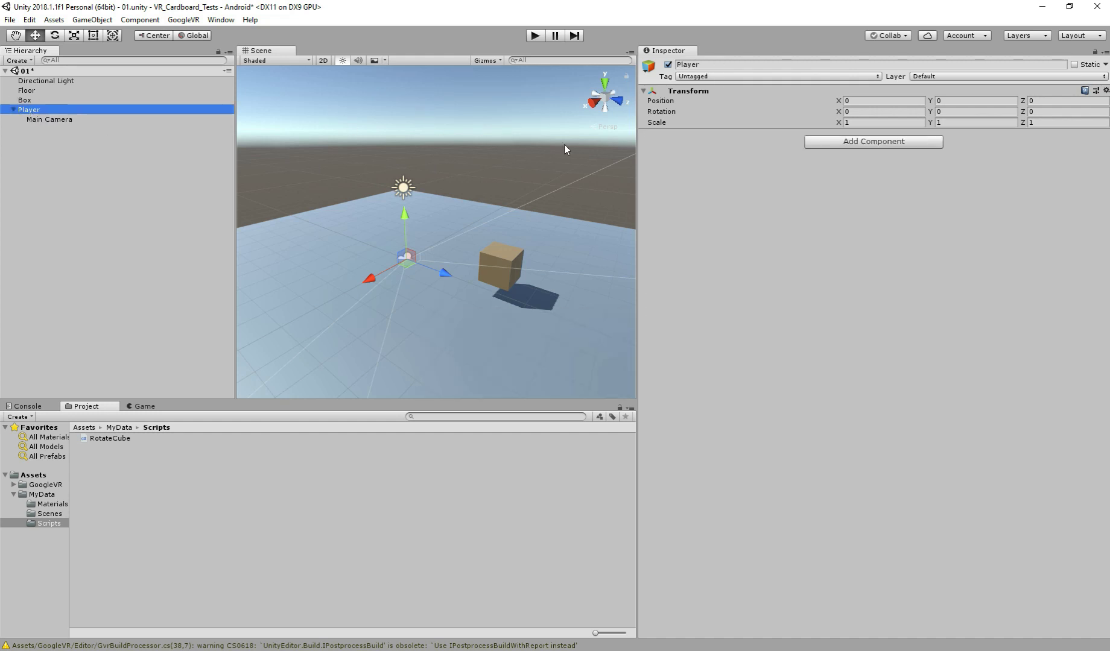
mouse_move(318, 189)
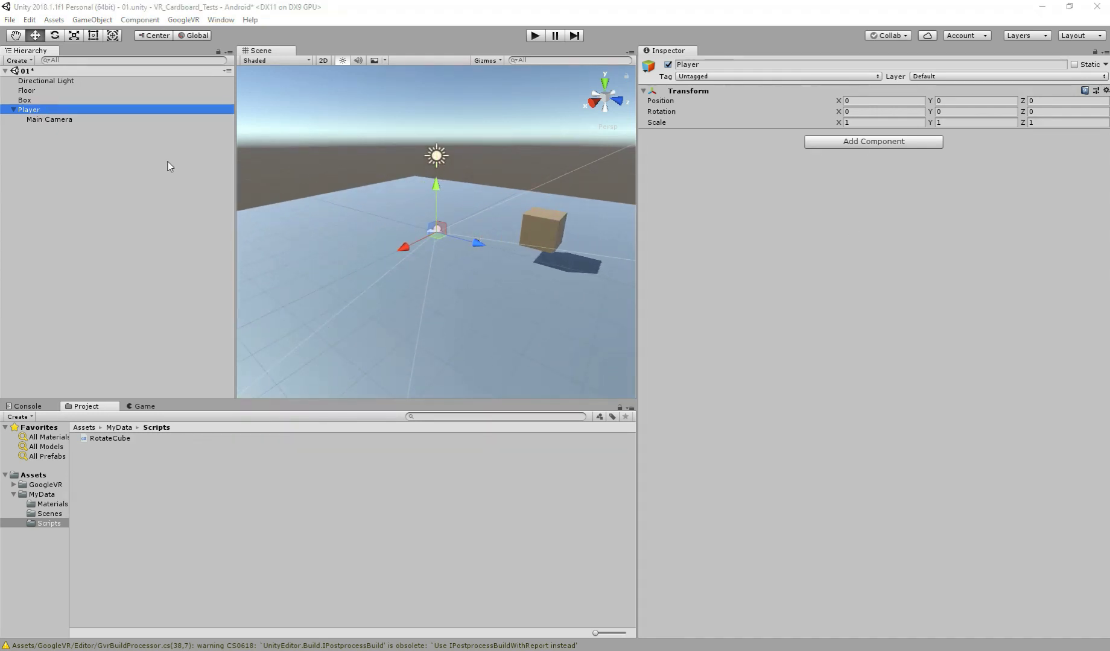
Add a Rigidbody and a Capsule Collider to Player and focus the scene view on it.
left_click(872, 141)
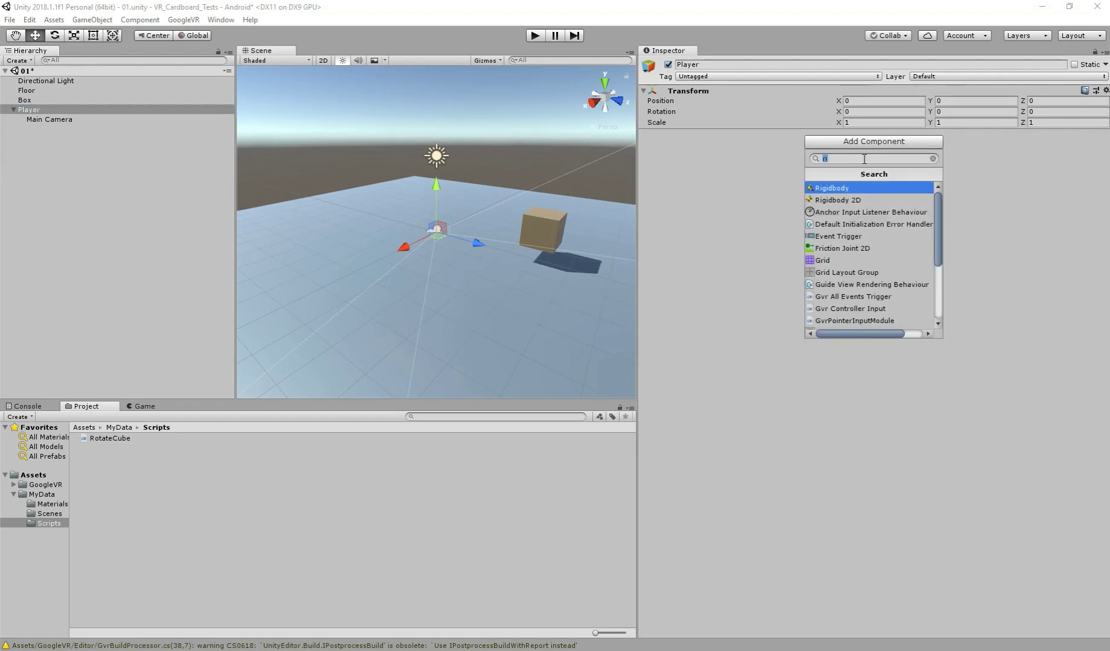
left_click(831, 188)
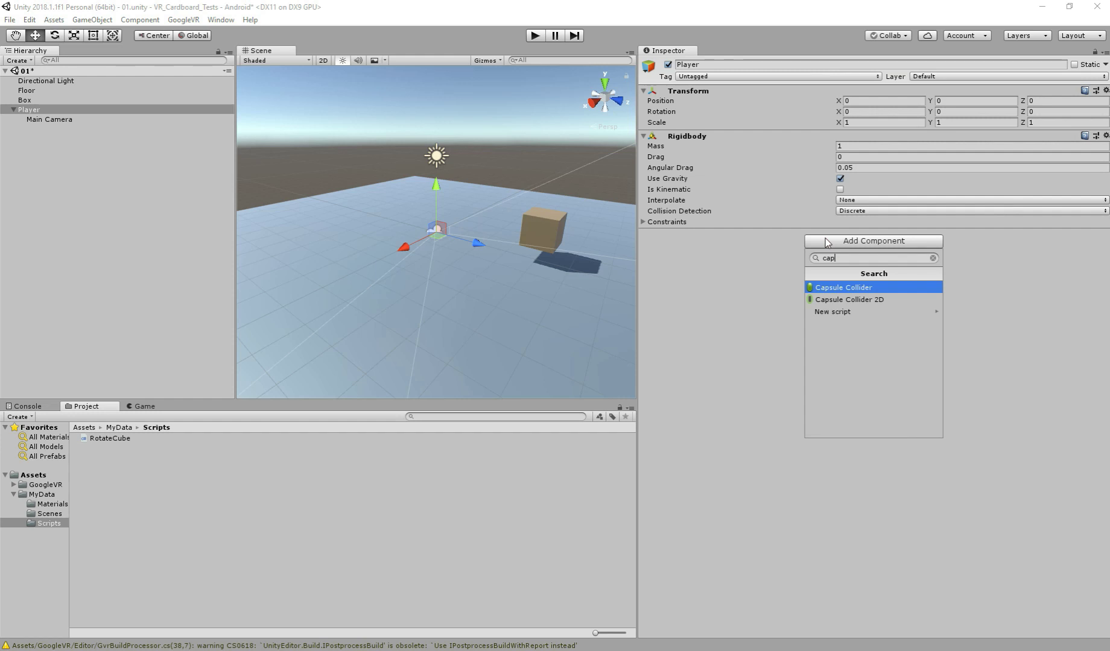
left_click(841, 287)
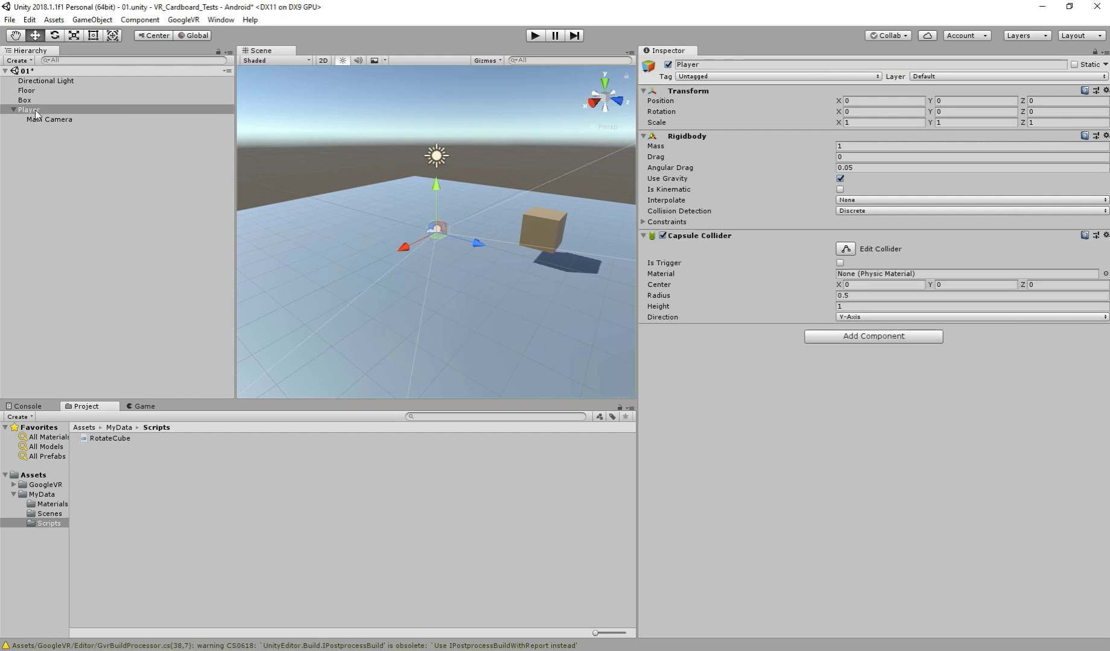
left_click(30, 110)
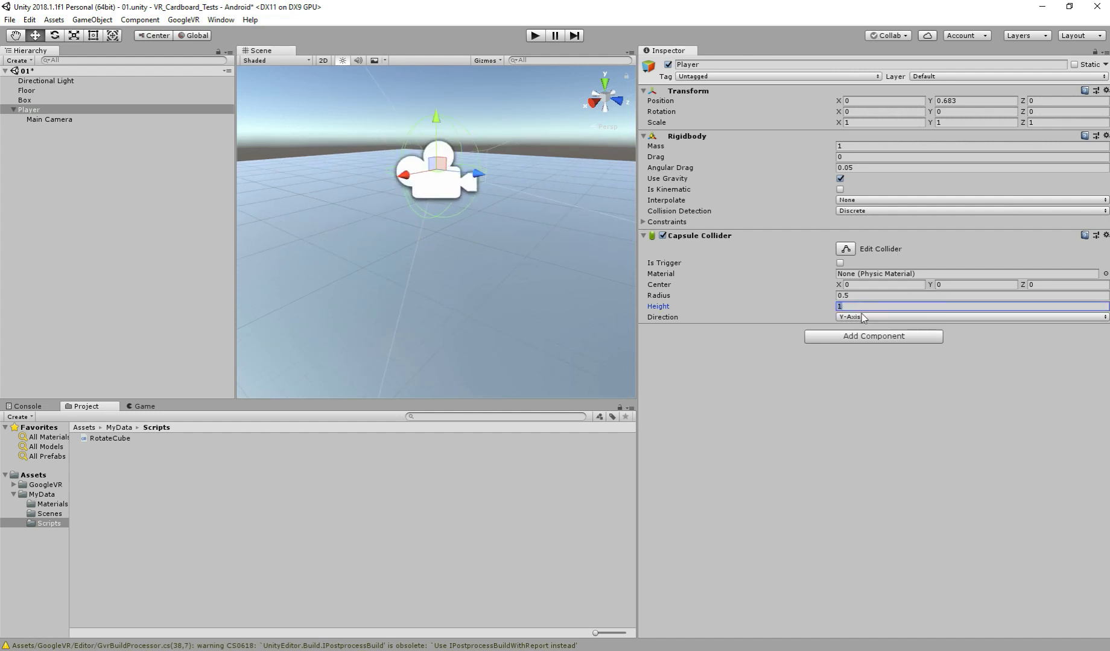
Set the Capsule Collider height and its centre Y offset to -0.5.
type("1.75")
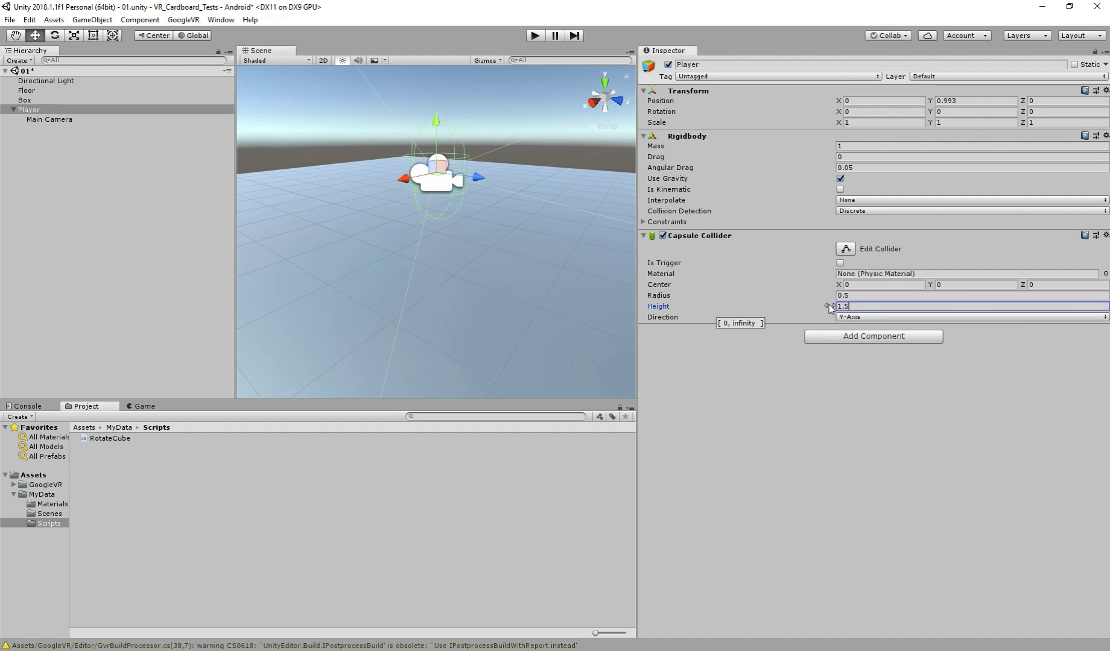
left_click(977, 285)
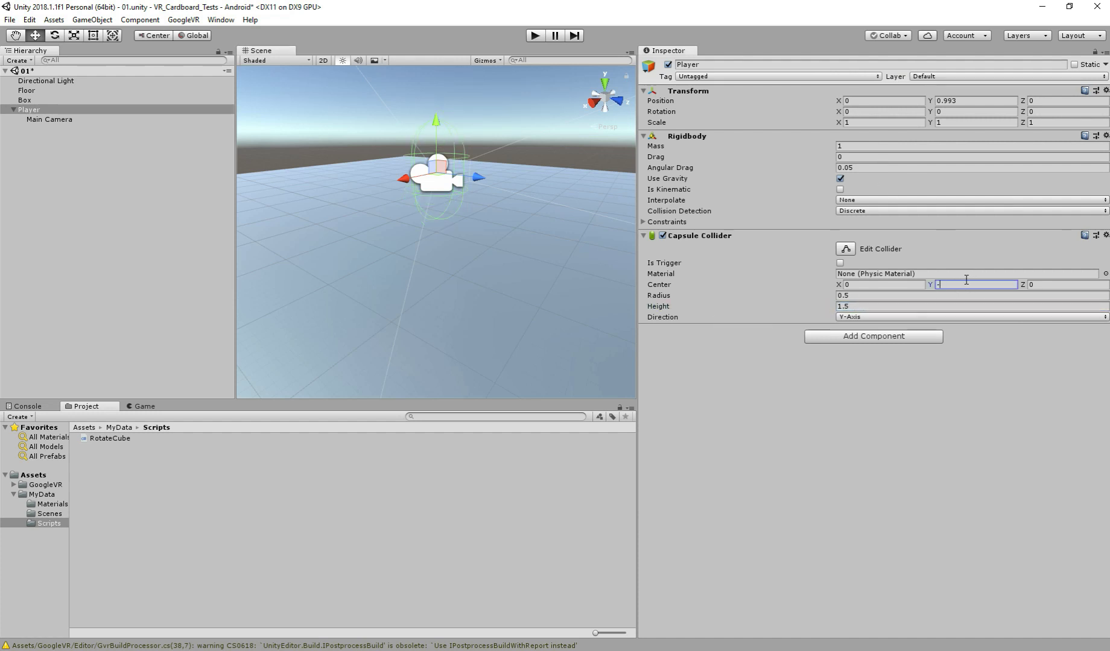
type("-0.5")
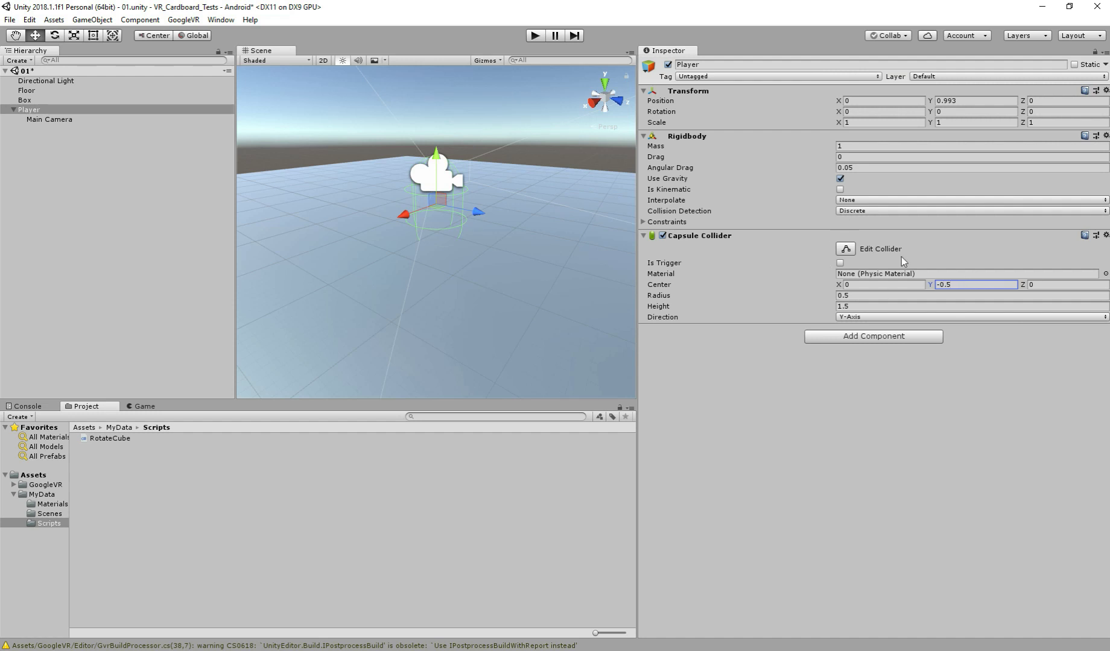
mouse_move(417, 185)
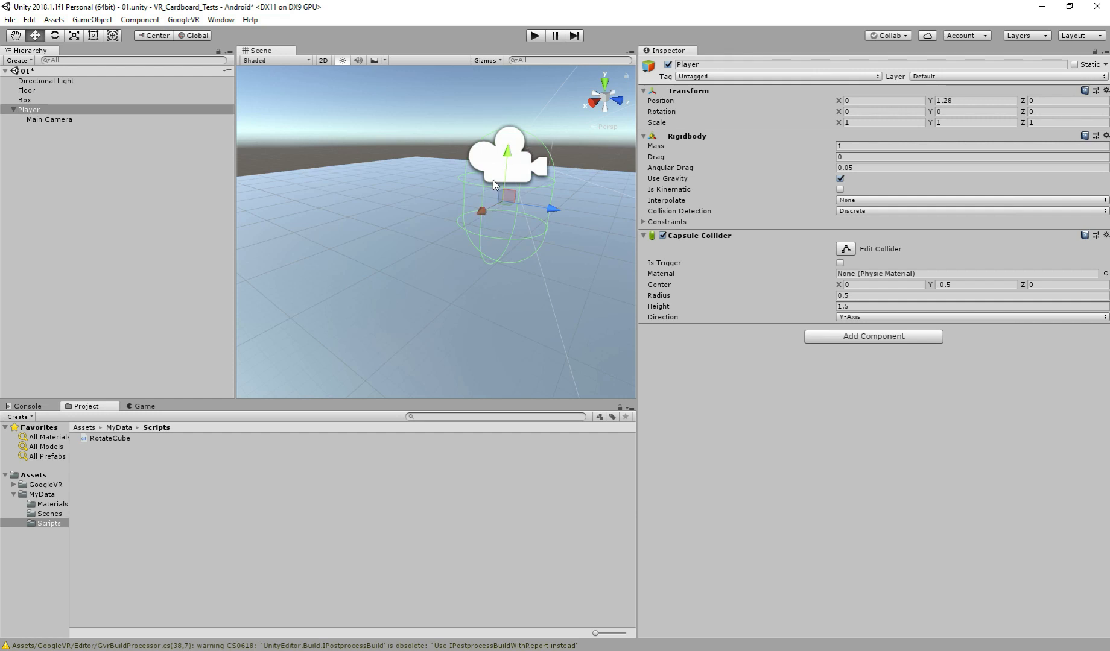
mouse_move(487, 167)
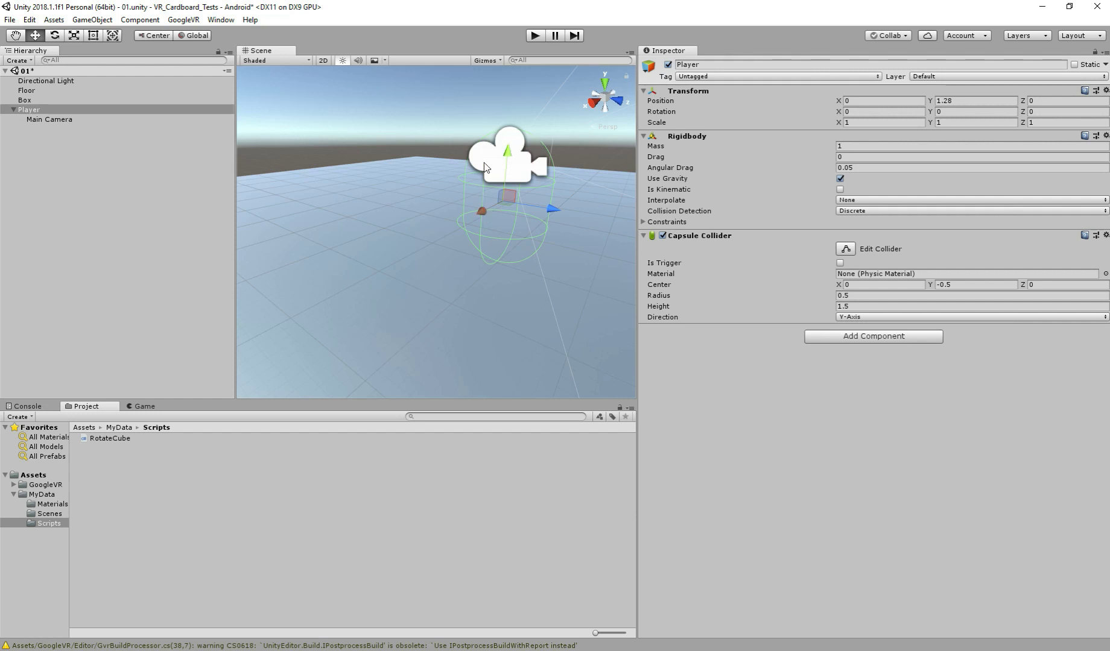
mouse_move(658, 215)
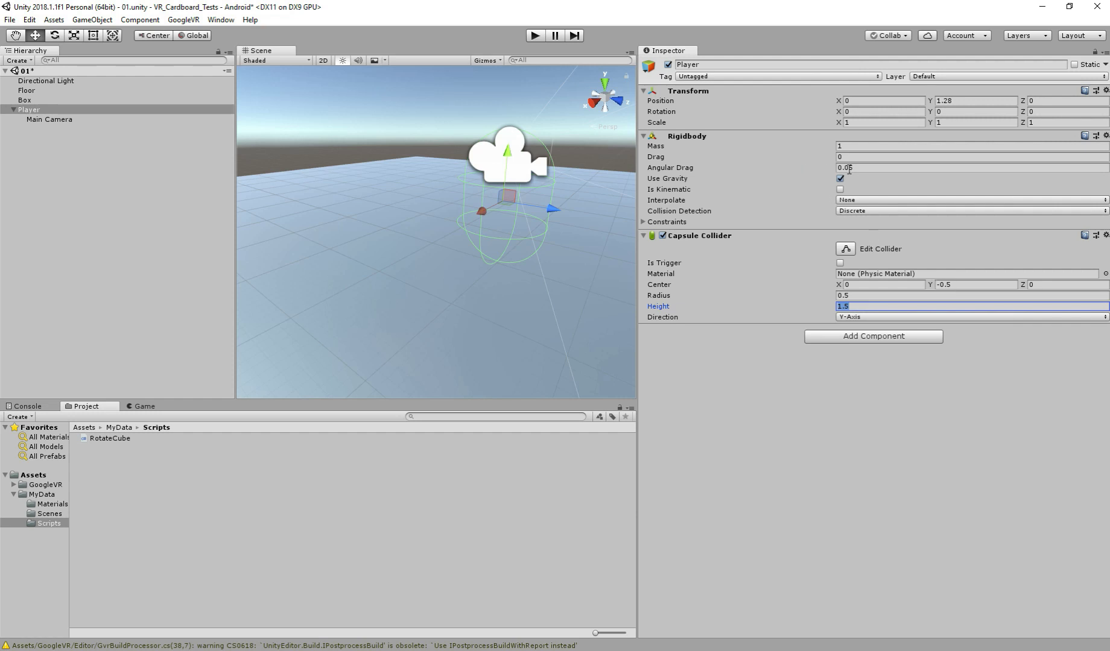
Freeze the Rigidbody's rotation on X, Y and Z in its Constraints.
left_click(643, 222)
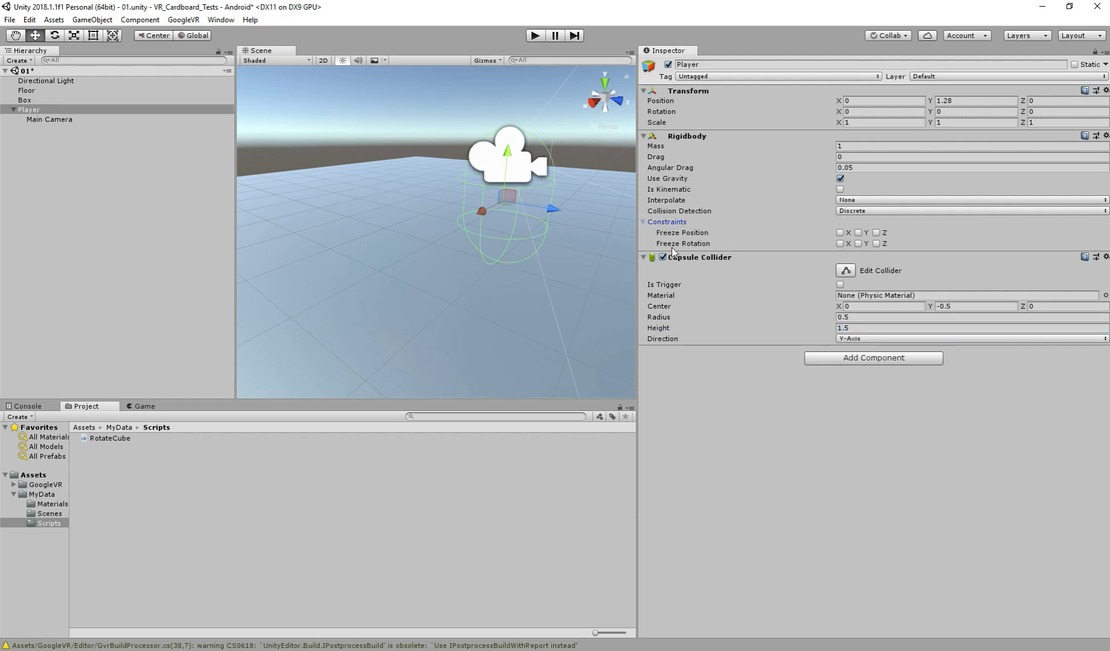
left_click(840, 243)
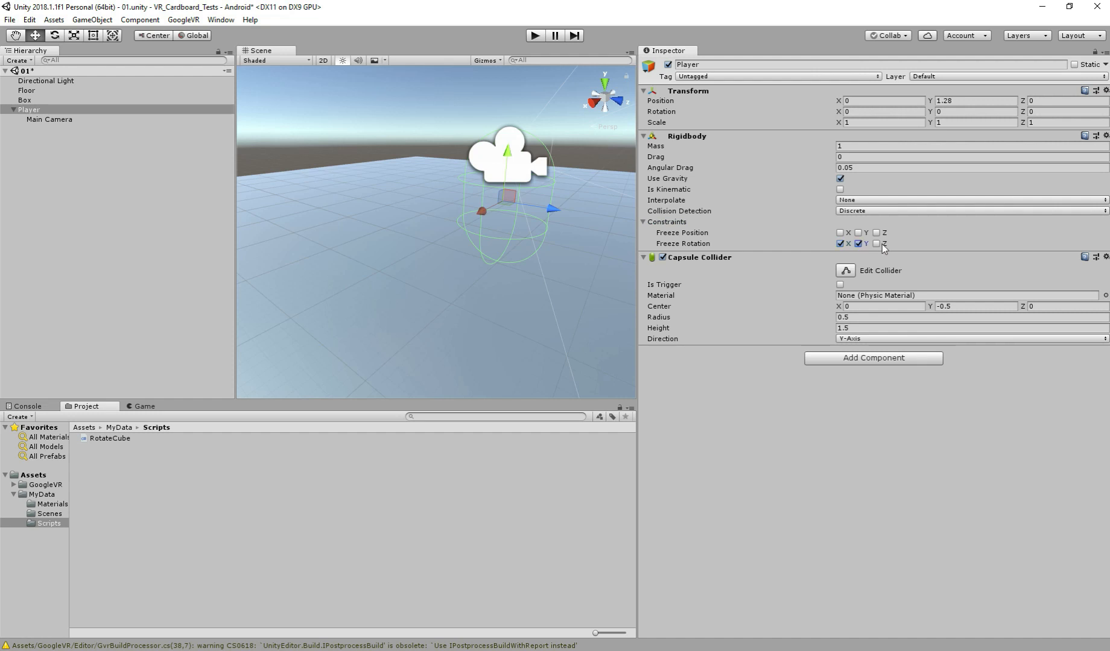
left_click(876, 244)
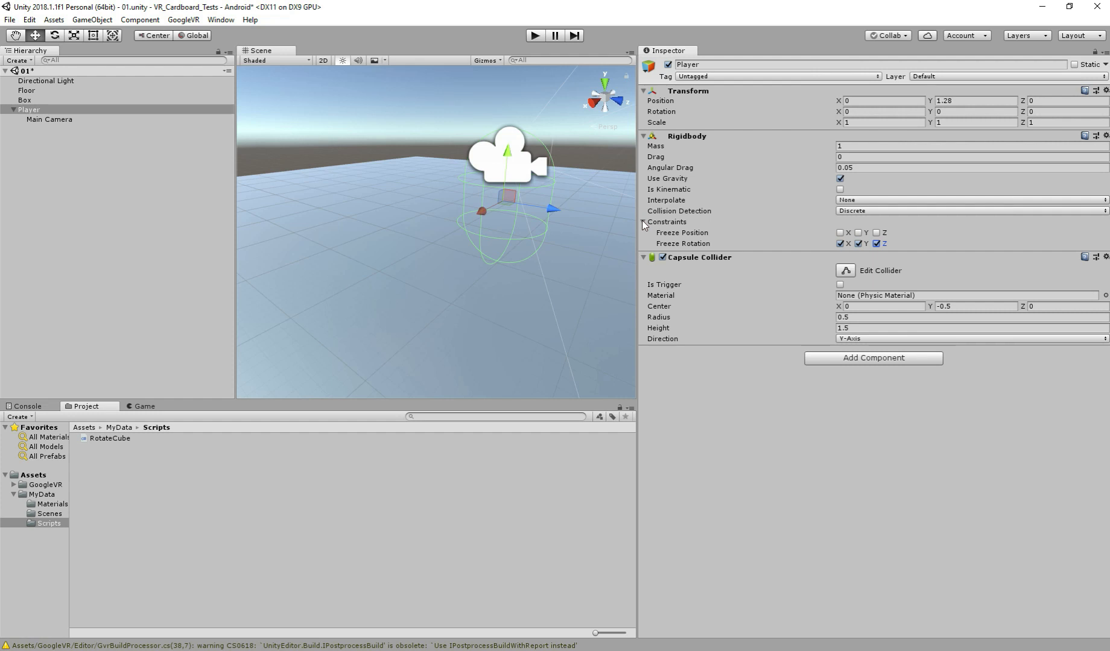
left_click(643, 222)
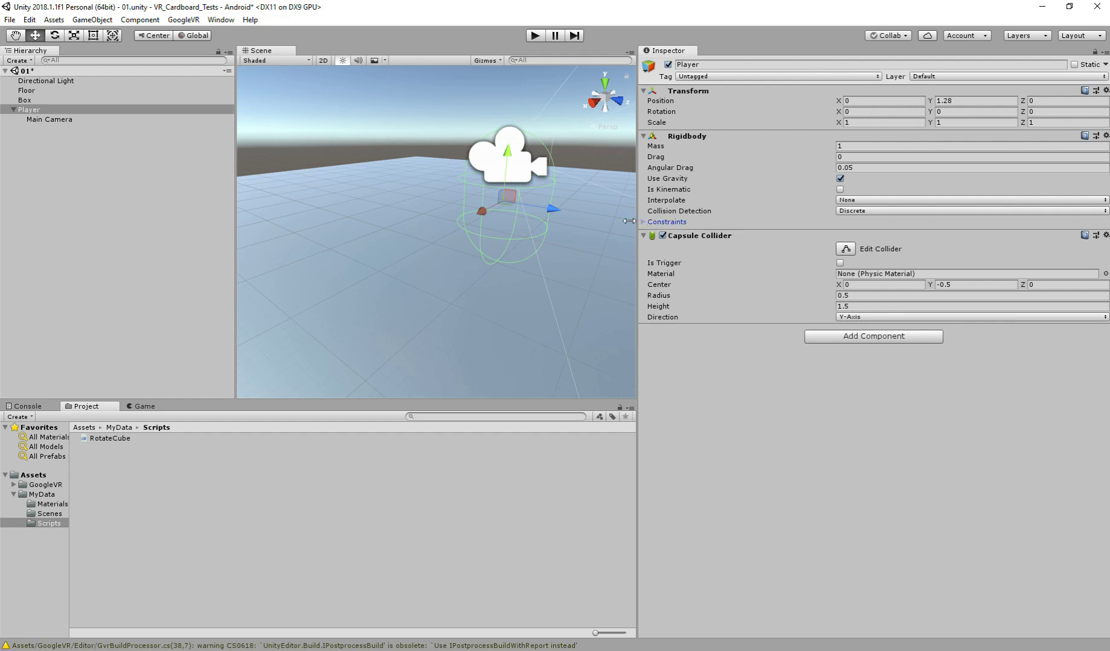
mouse_move(794, 216)
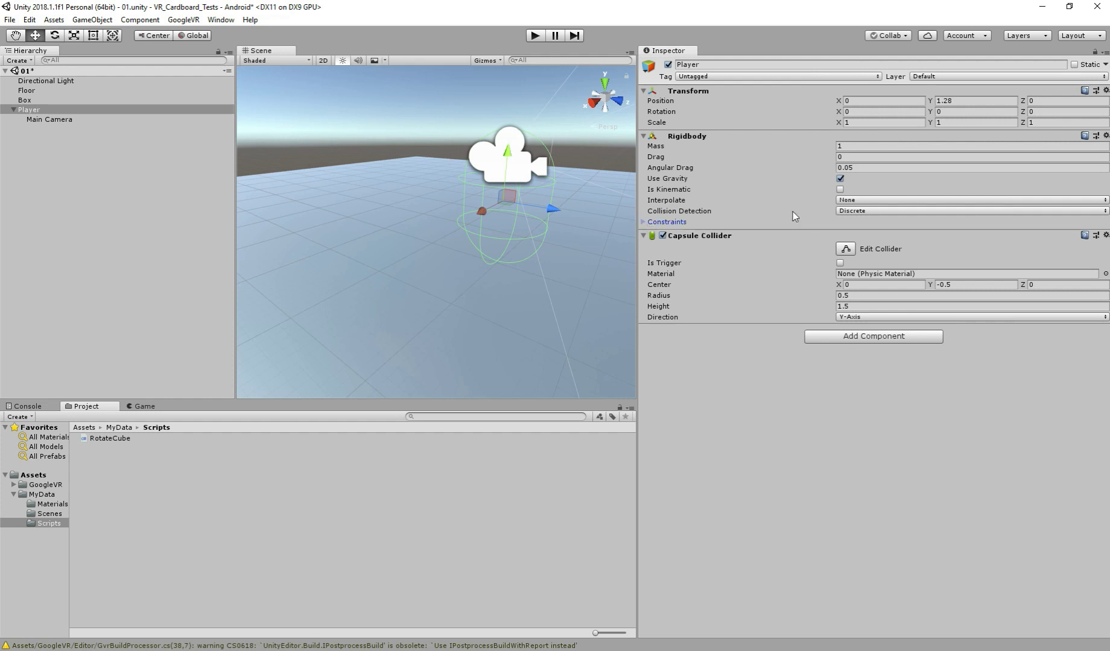
mouse_move(862, 391)
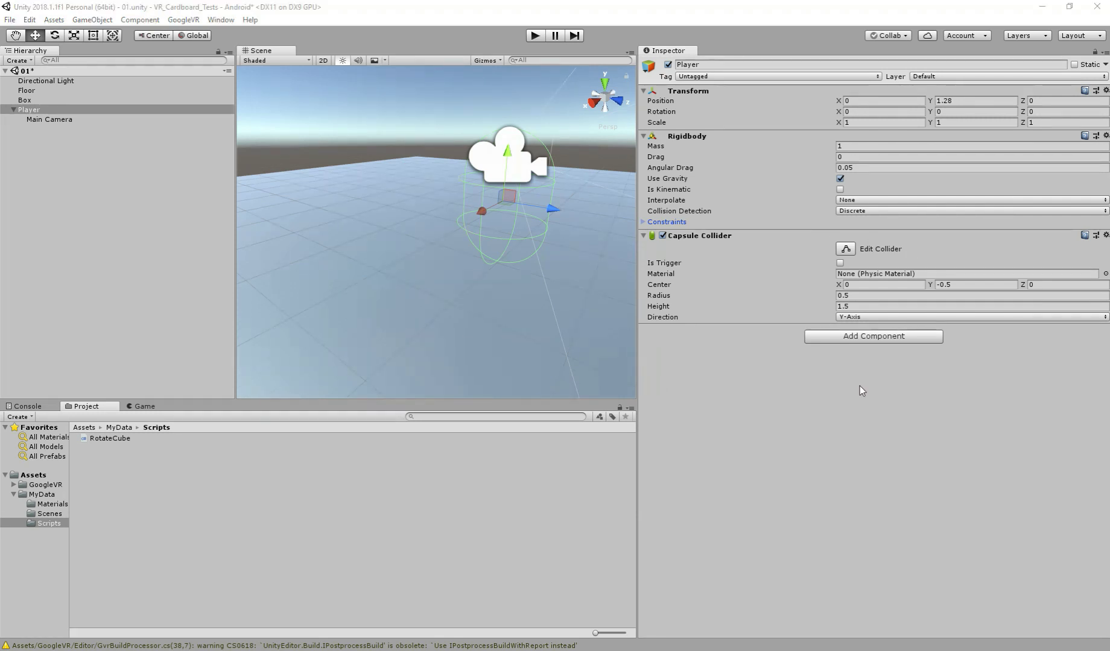
mouse_move(880, 354)
type("P")
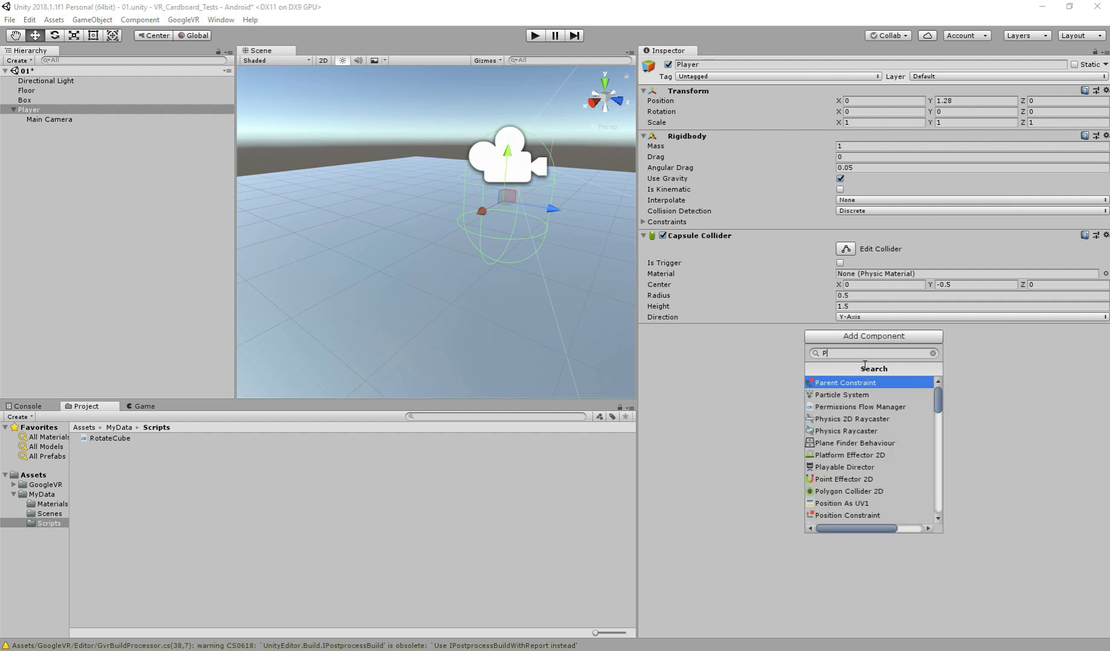
Create a new PlayerWalk script via Add Component and attach it to Player.
type("layer")
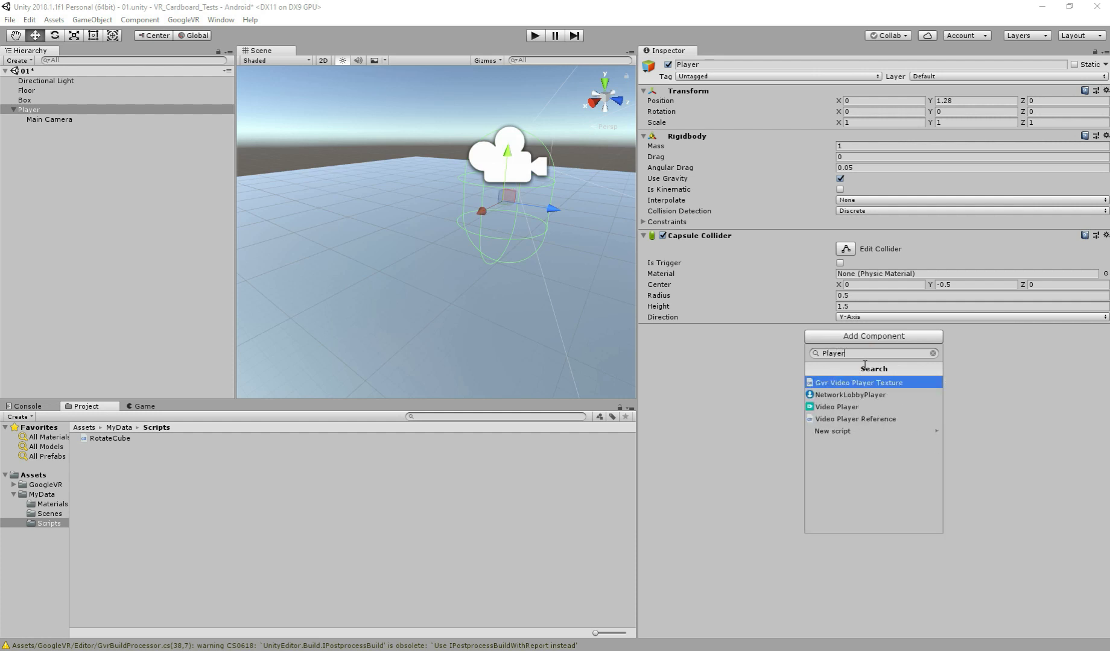
left_click(831, 431)
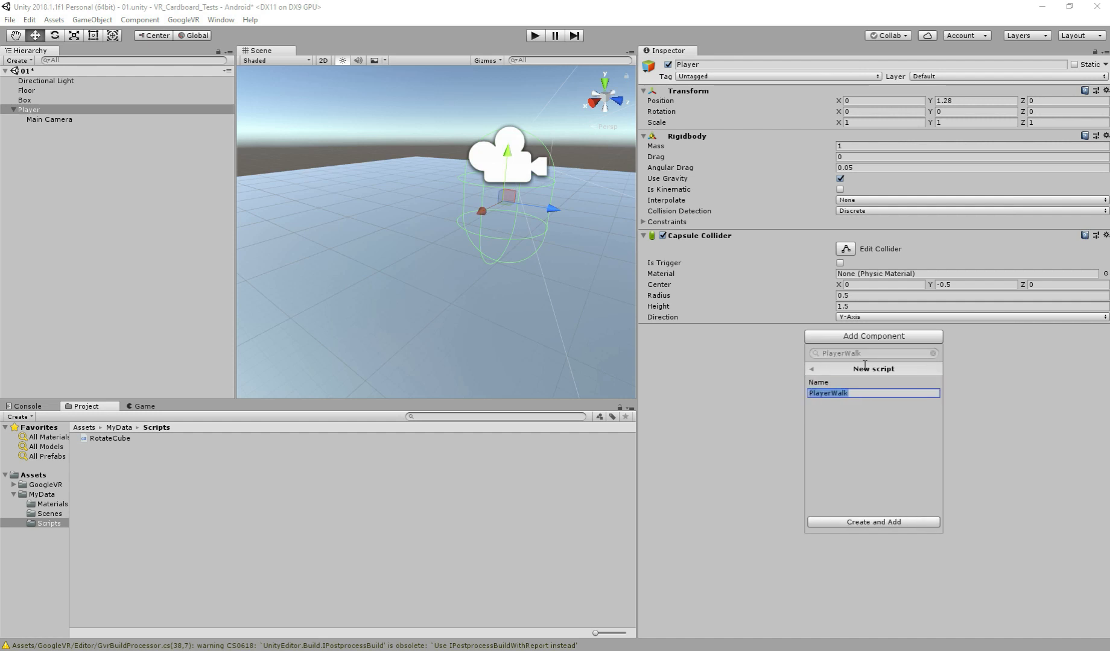
left_click(872, 522)
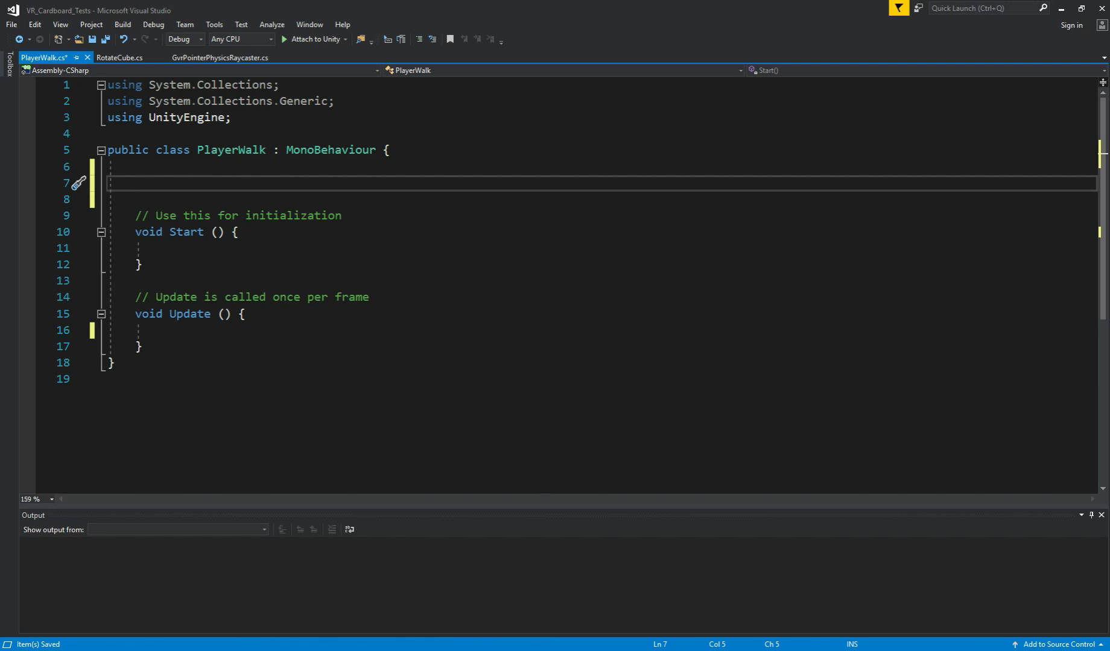
Declare a public int playerSpeed field in PlayerWalk.
type("public")
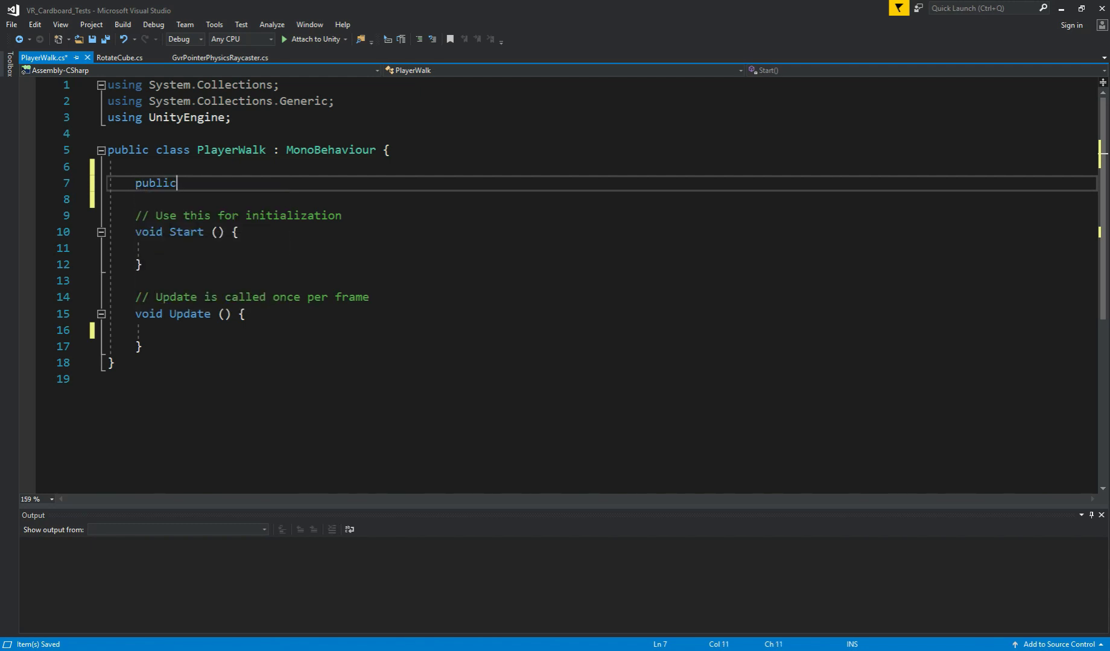
type("int player")
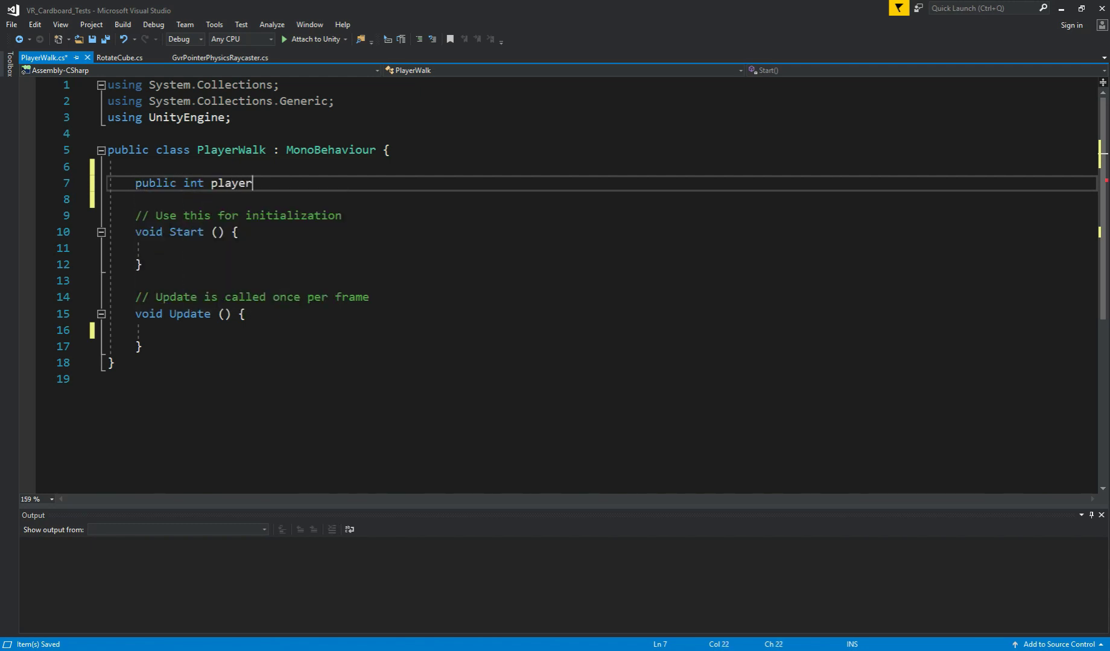
type("Speed;")
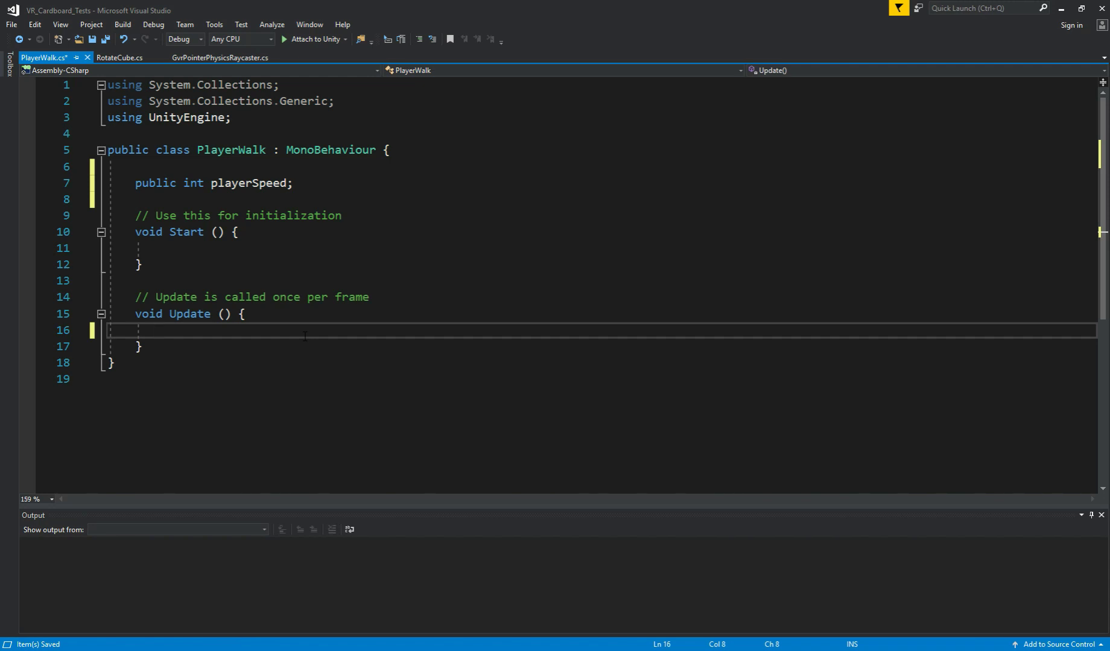
Add an if (Input.GetButton("Fire1")) check in Update with an empty multi-line block.
type("if(")
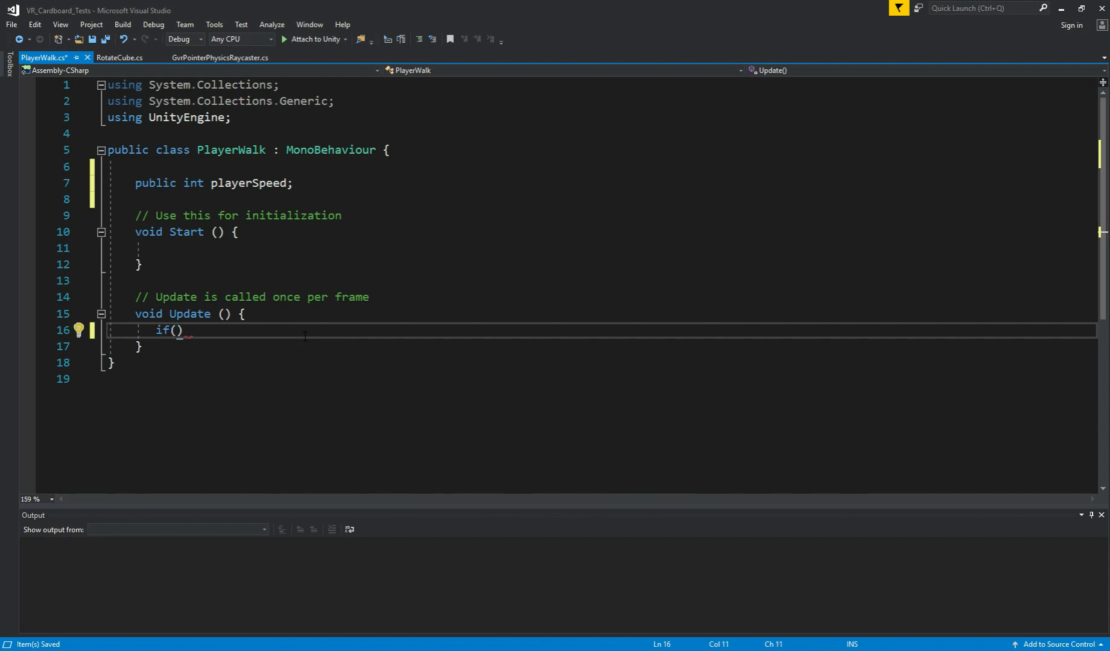
type("Input.g")
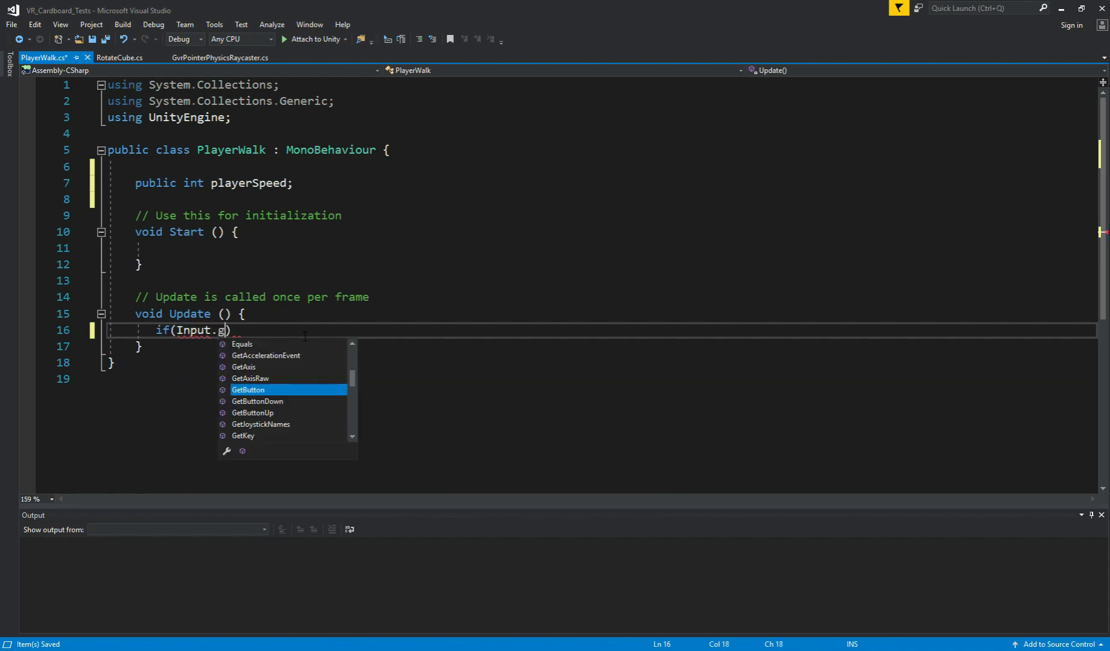
type("etbu")
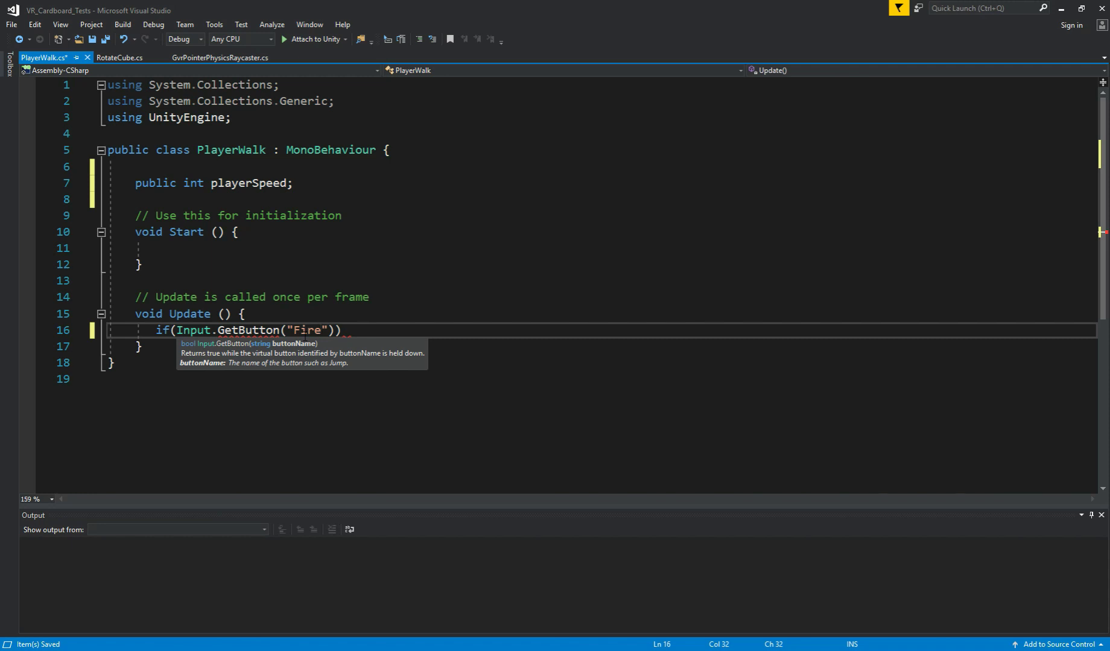
type("1")
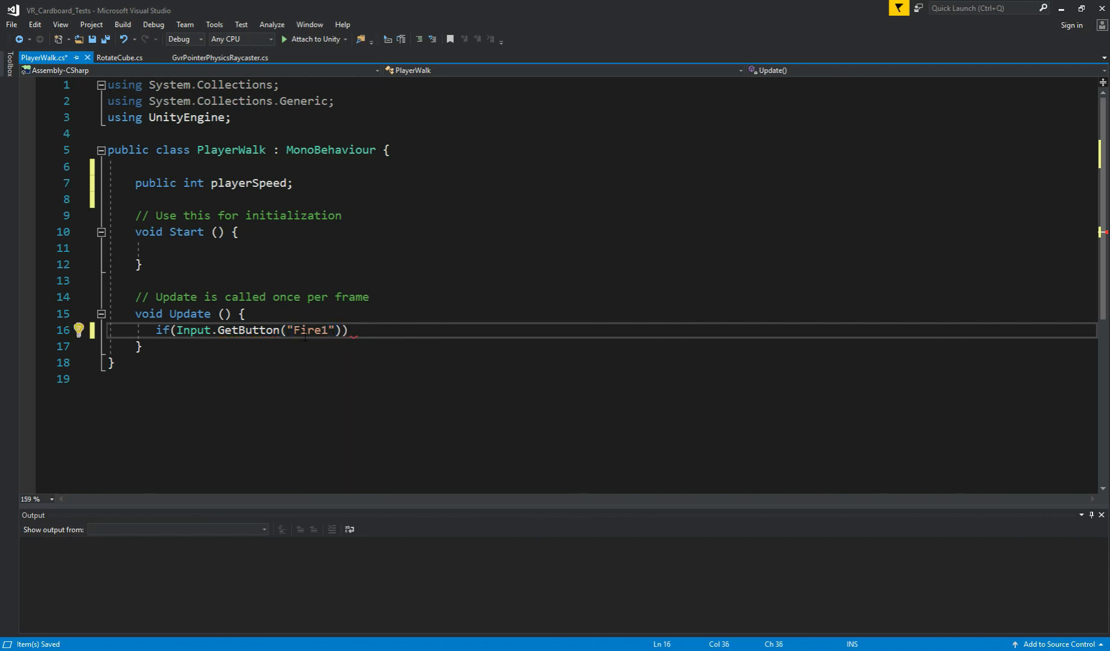
type("{ }")
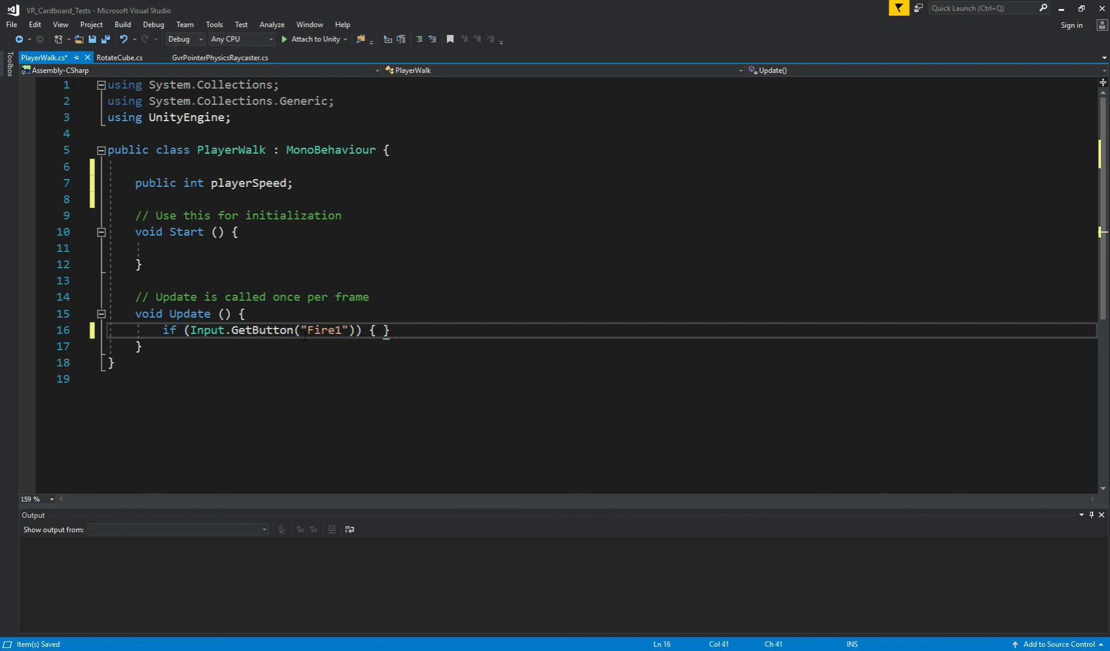
key("Enter")
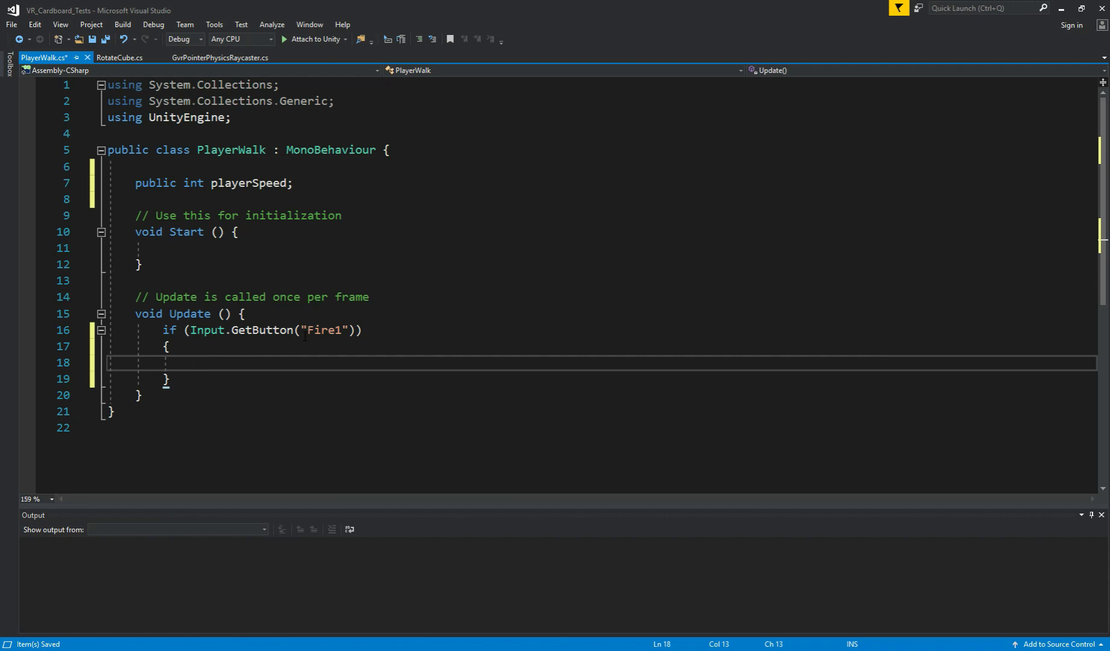
Write transform.position = transform.position + Camera.main.transform.forward * playerSpeed * Time.deltaTime; inside the Fire1 block.
type("transform")
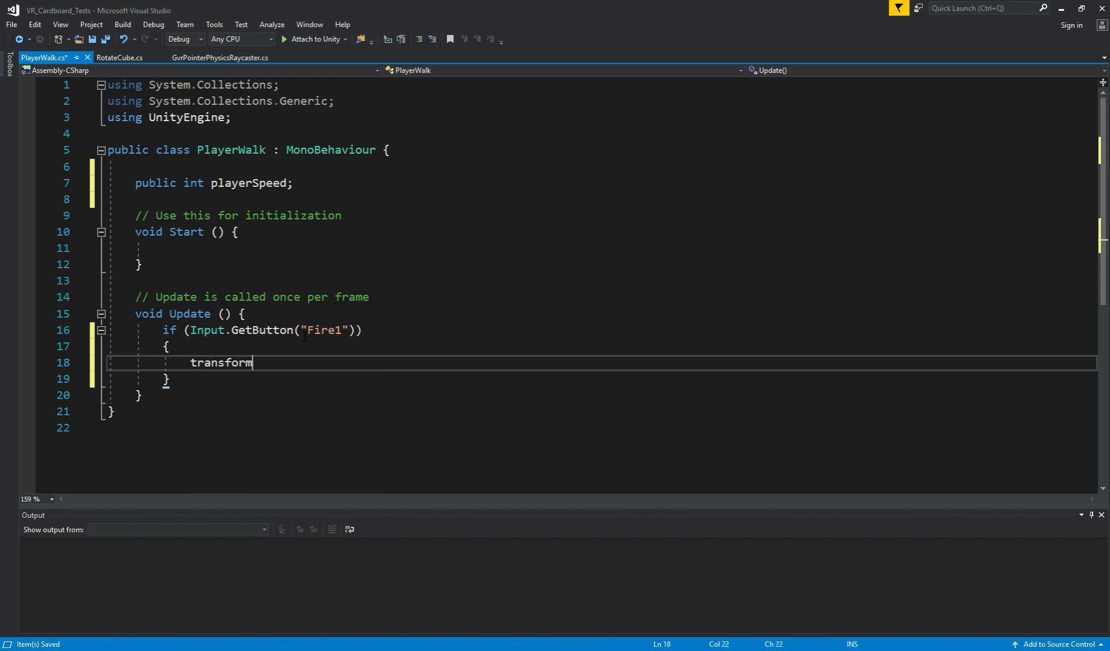
type(".")
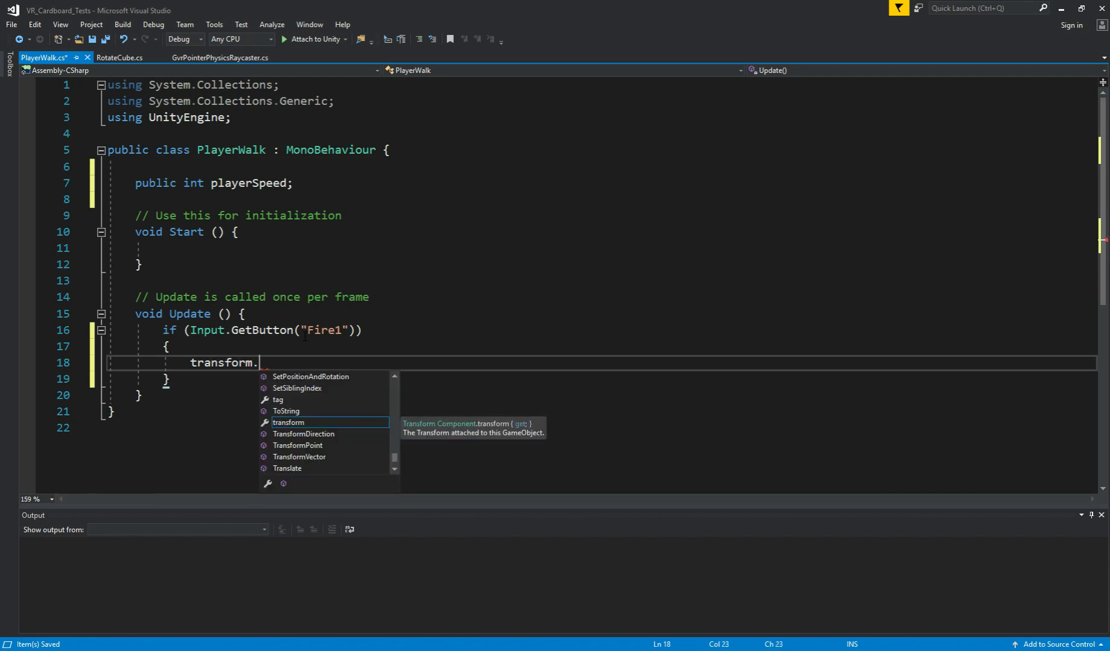
type("position = transform")
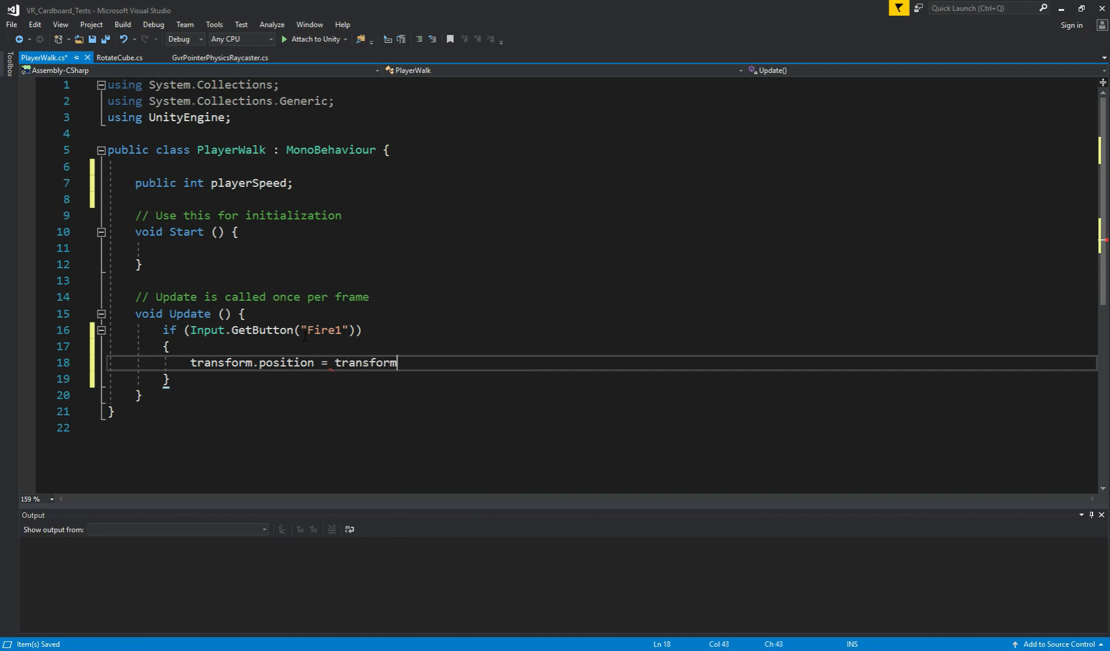
type(".position +")
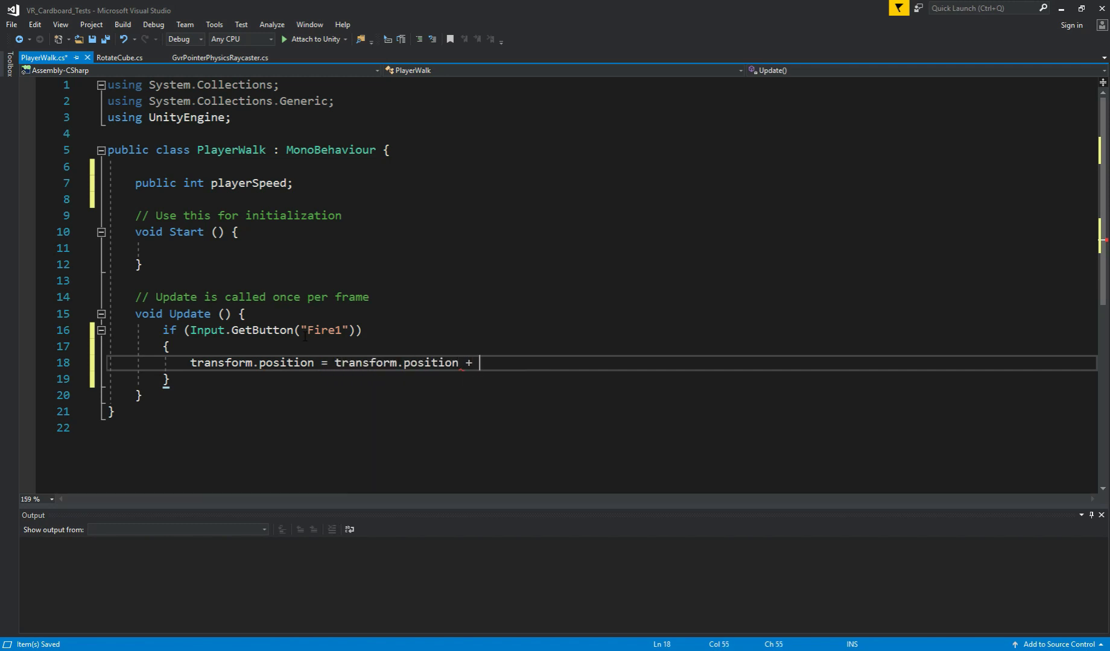
type("Camera")
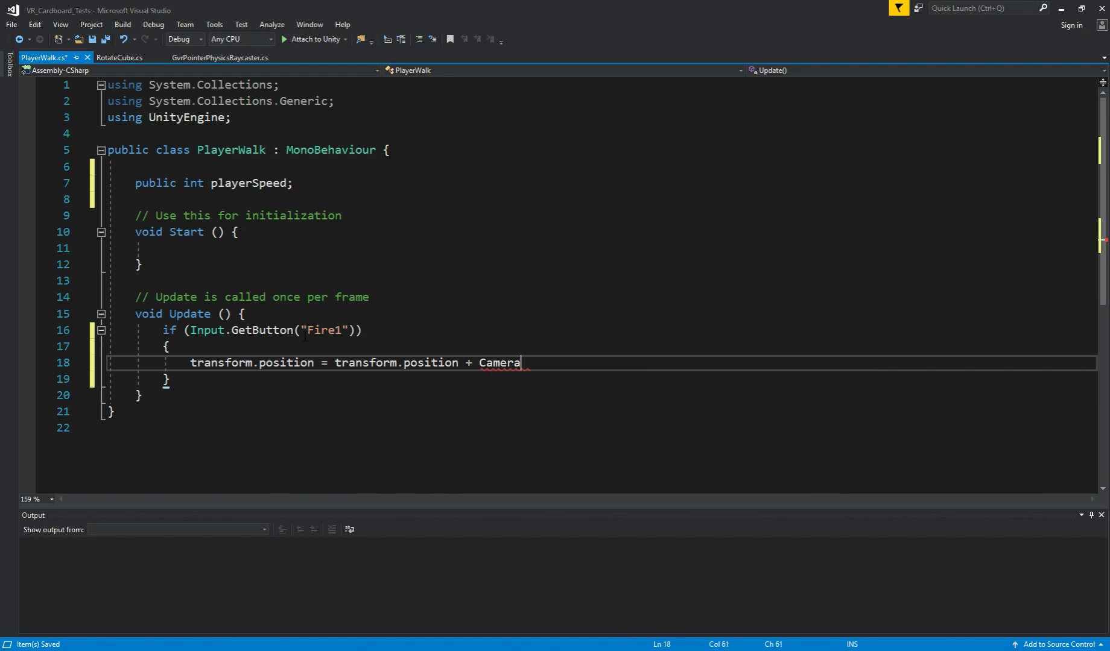
type(".main.transform.fo")
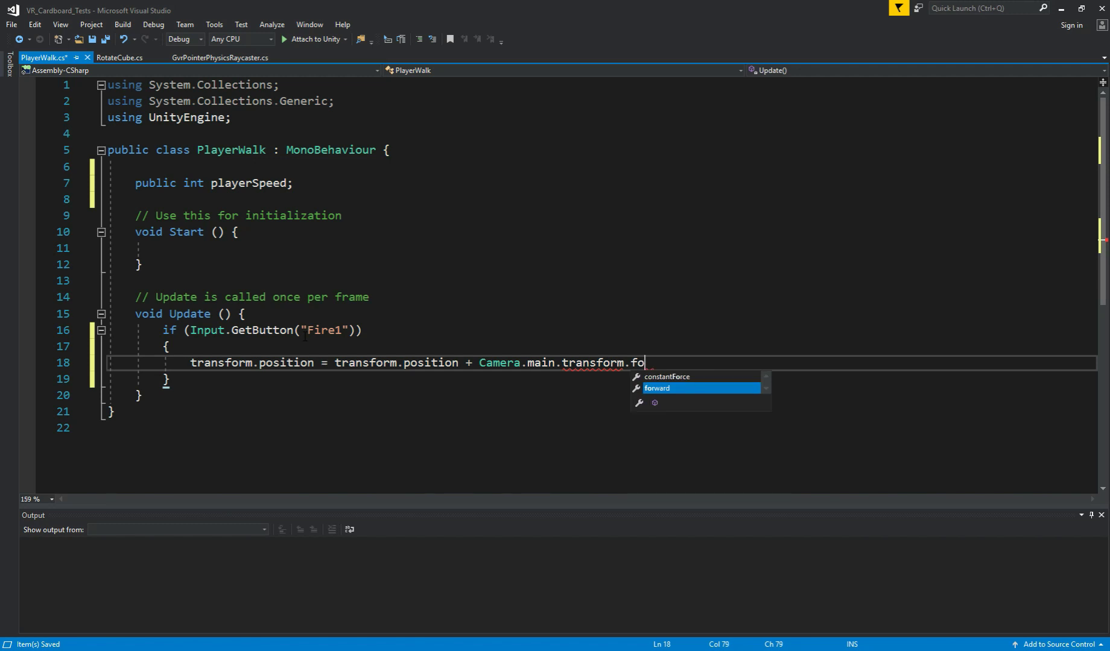
type("rward + s")
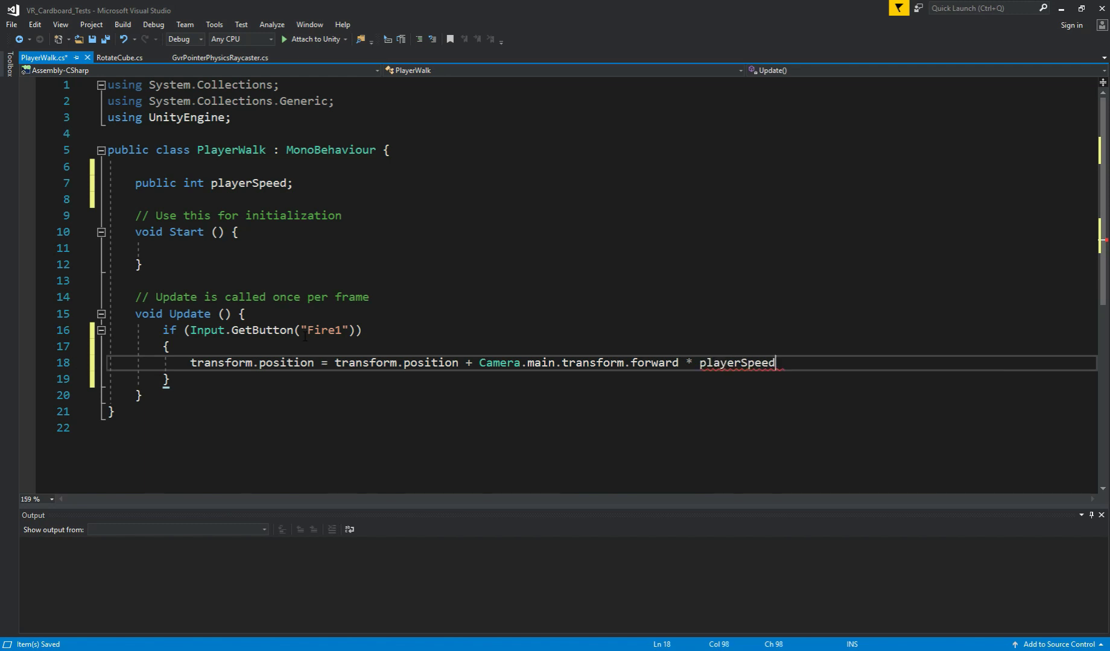
type("* ti")
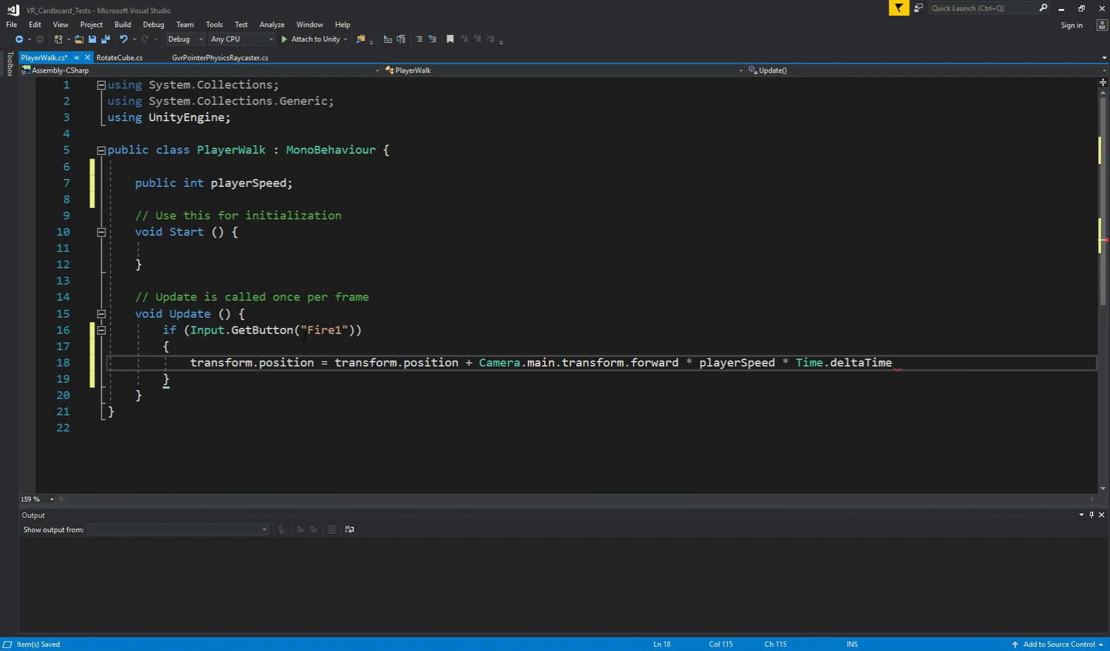
type(";")
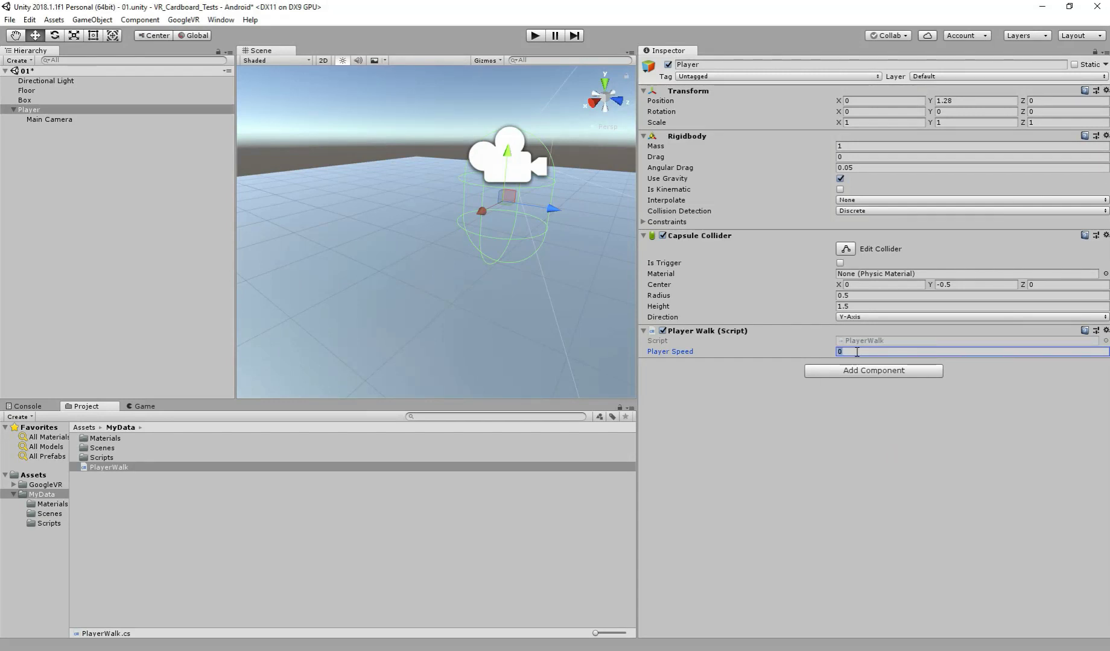
Set Player Speed to 10 in the Player Walk component and start play mode.
type("10")
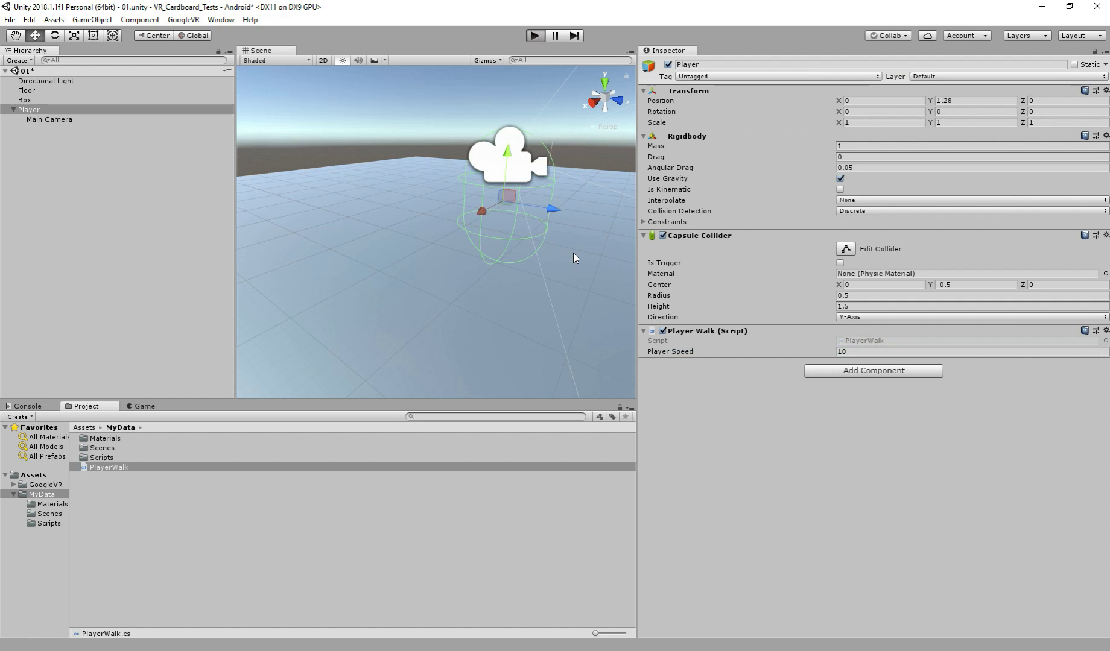
left_click(534, 35)
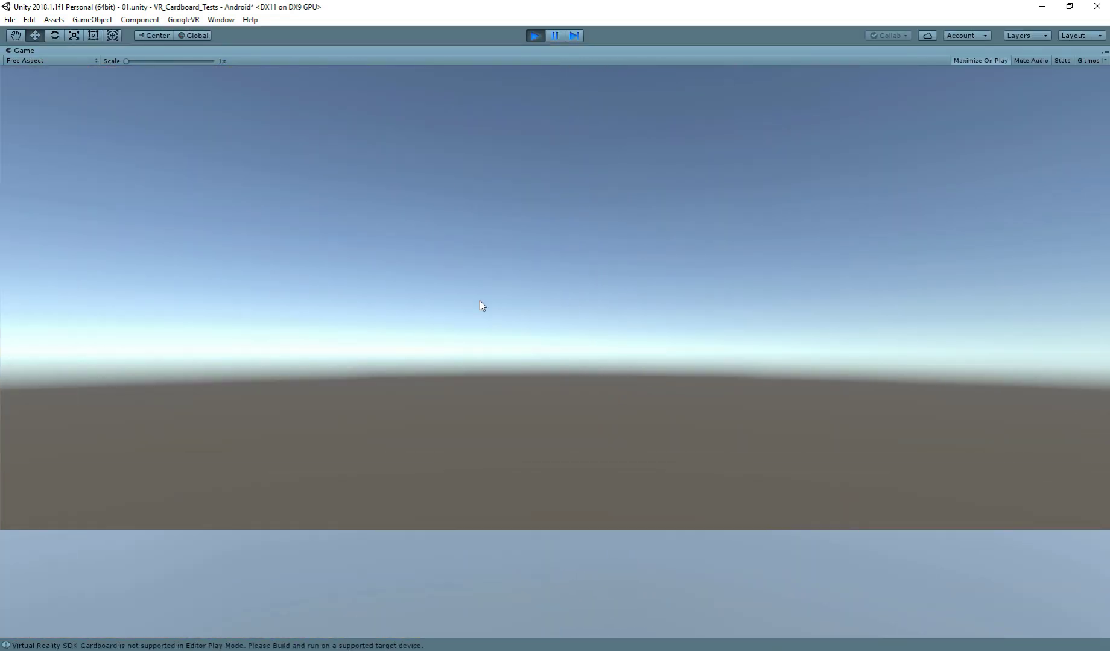
Play-test walking, add the GvrEditorEmulator prefab to the scene, and test again.
left_click(534, 35)
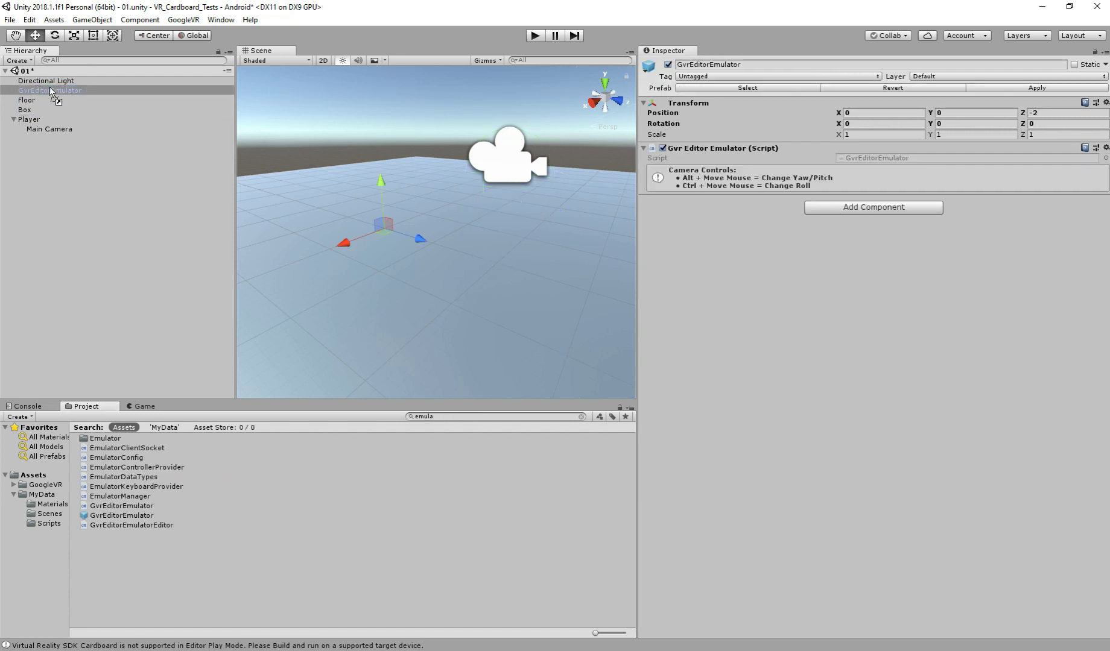
mouse_move(515, 47)
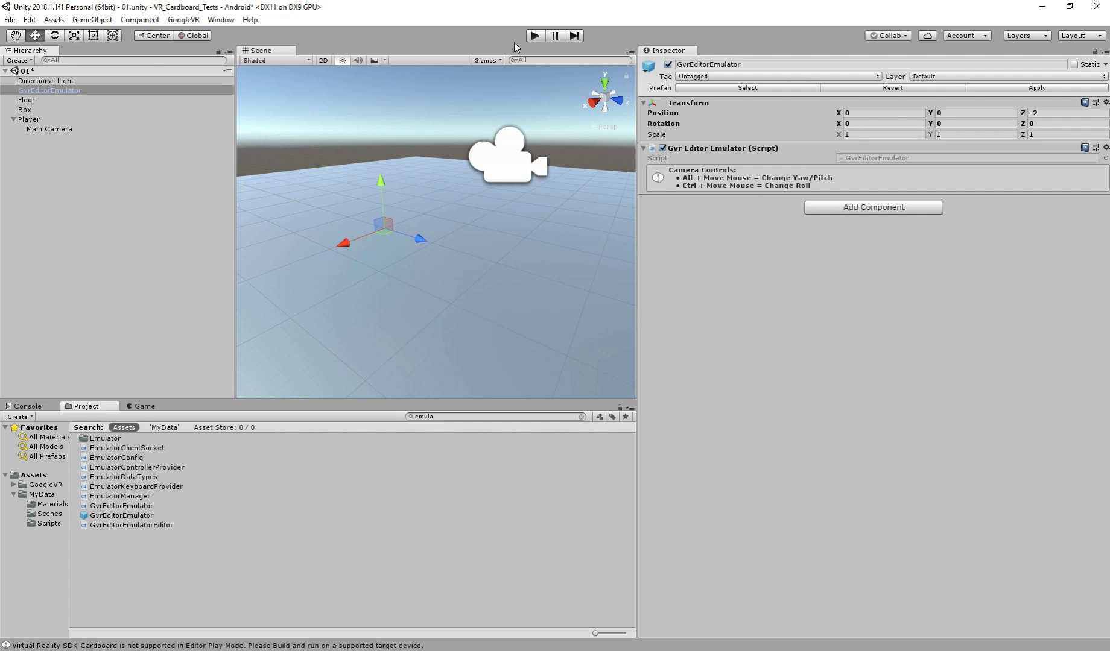
left_click(534, 35)
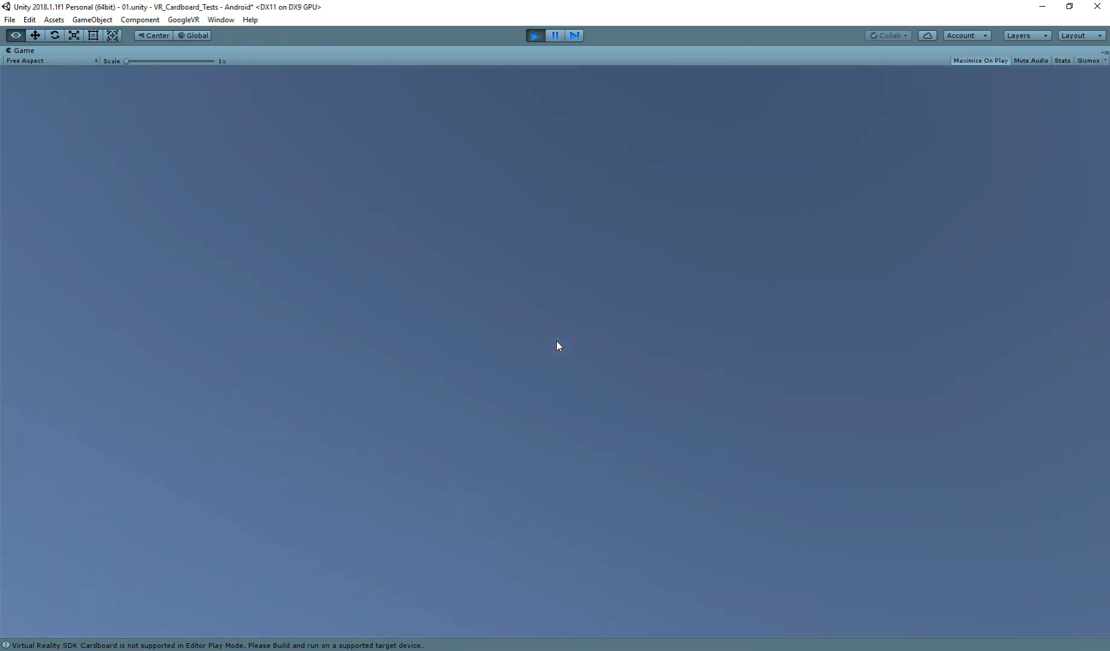
left_click(534, 35)
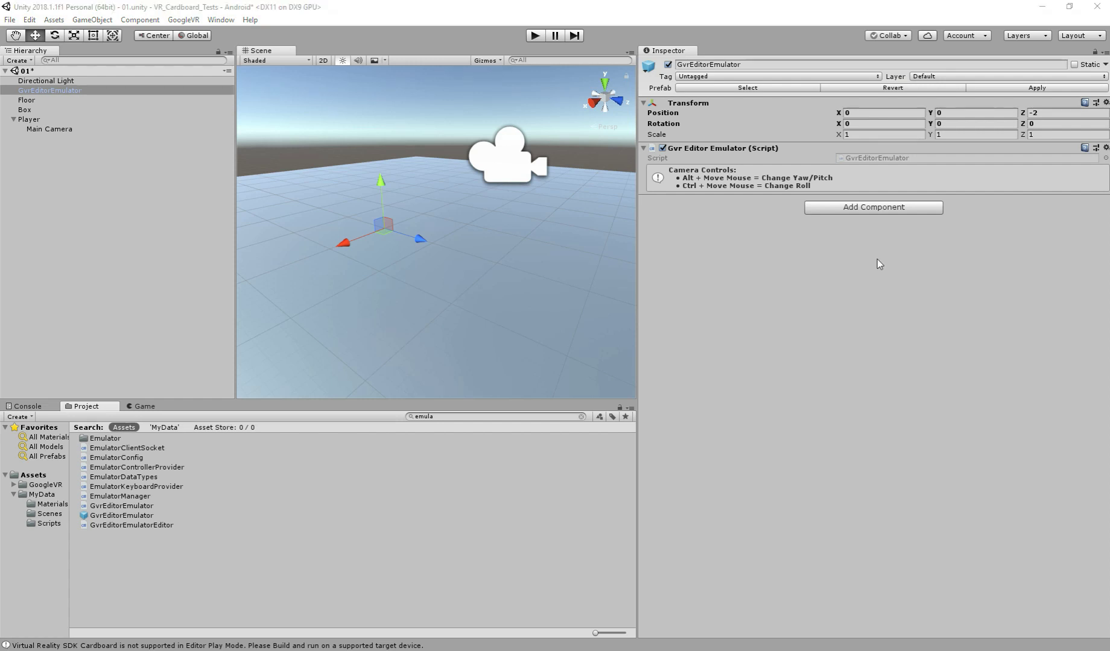
mouse_move(393, 269)
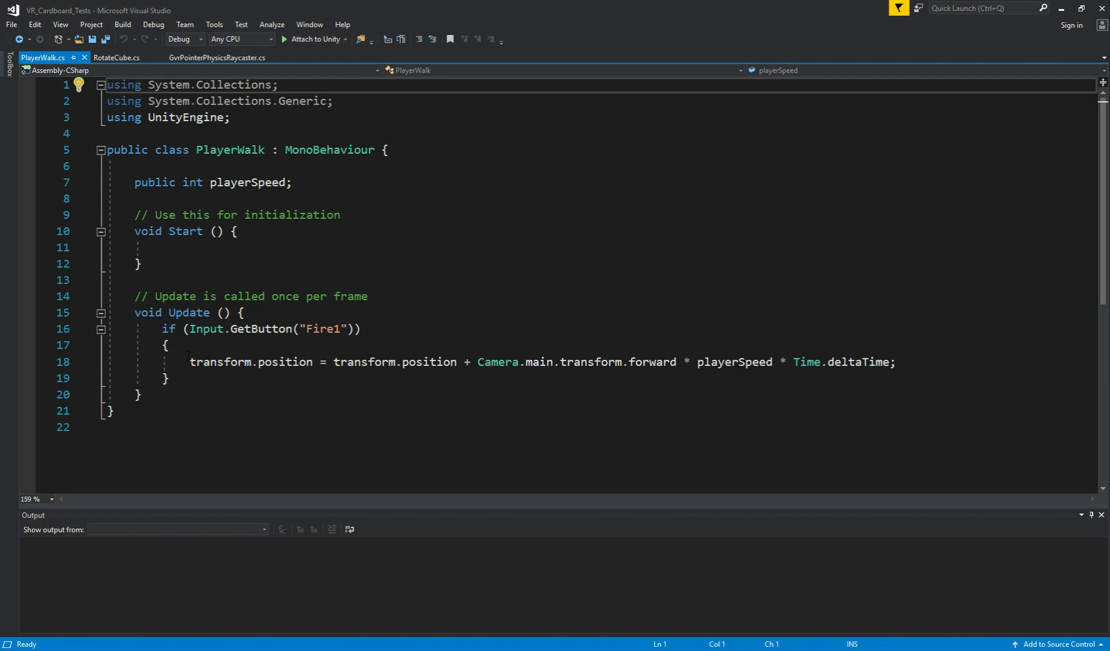
Move the movement line above the Fire1 check so it runs every frame, and save.
left_click(167, 377)
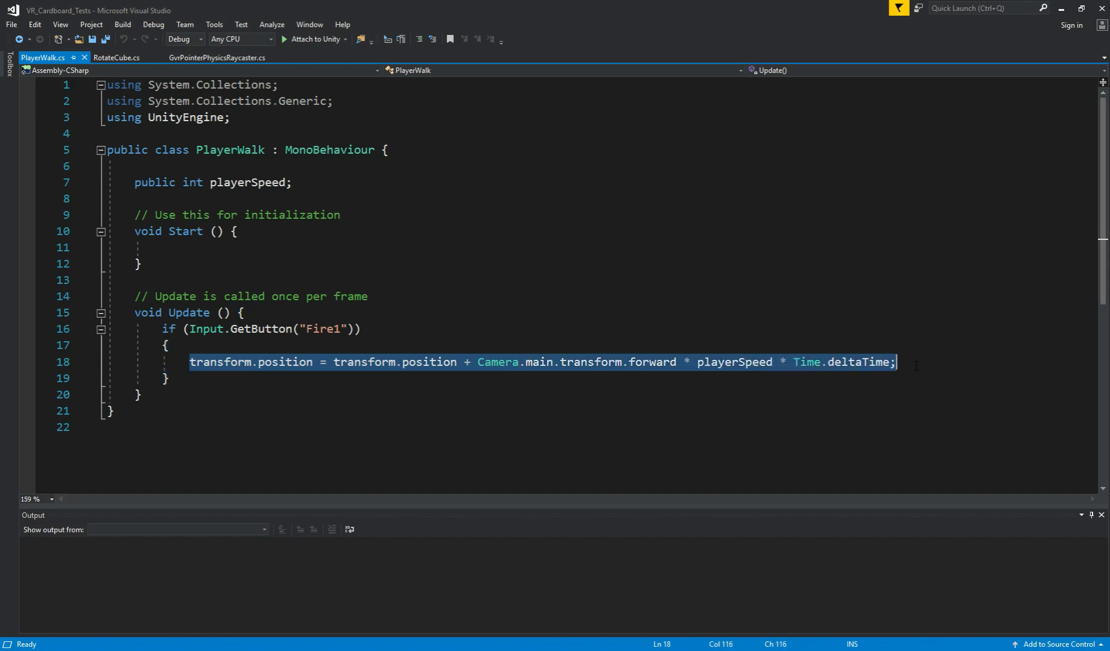
left_click(165, 377)
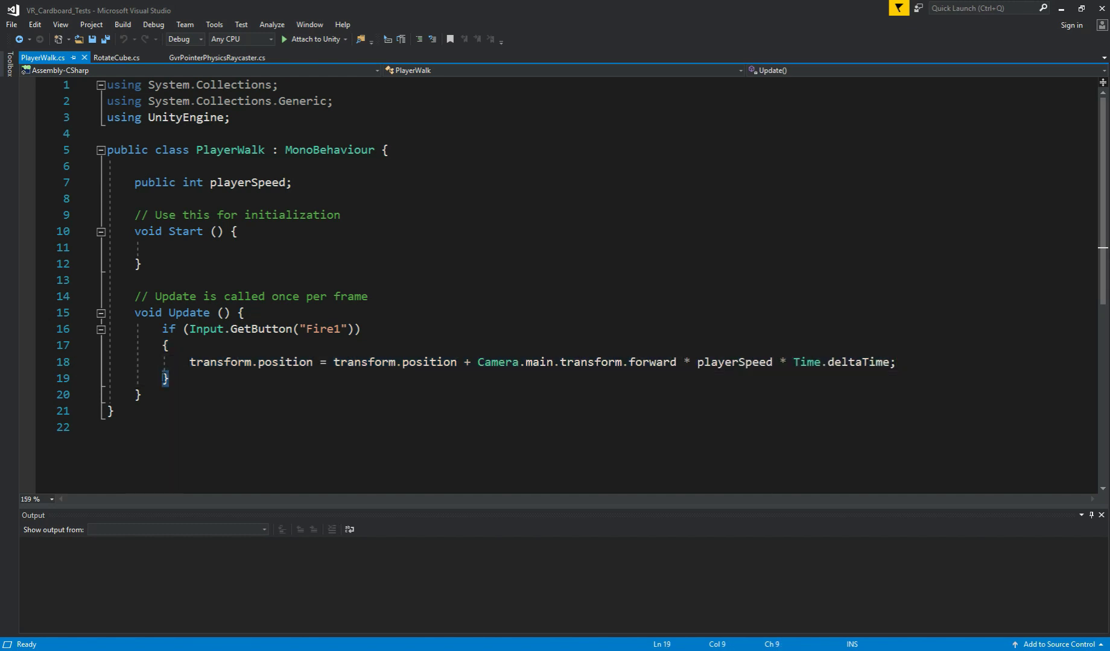
mouse_move(165, 374)
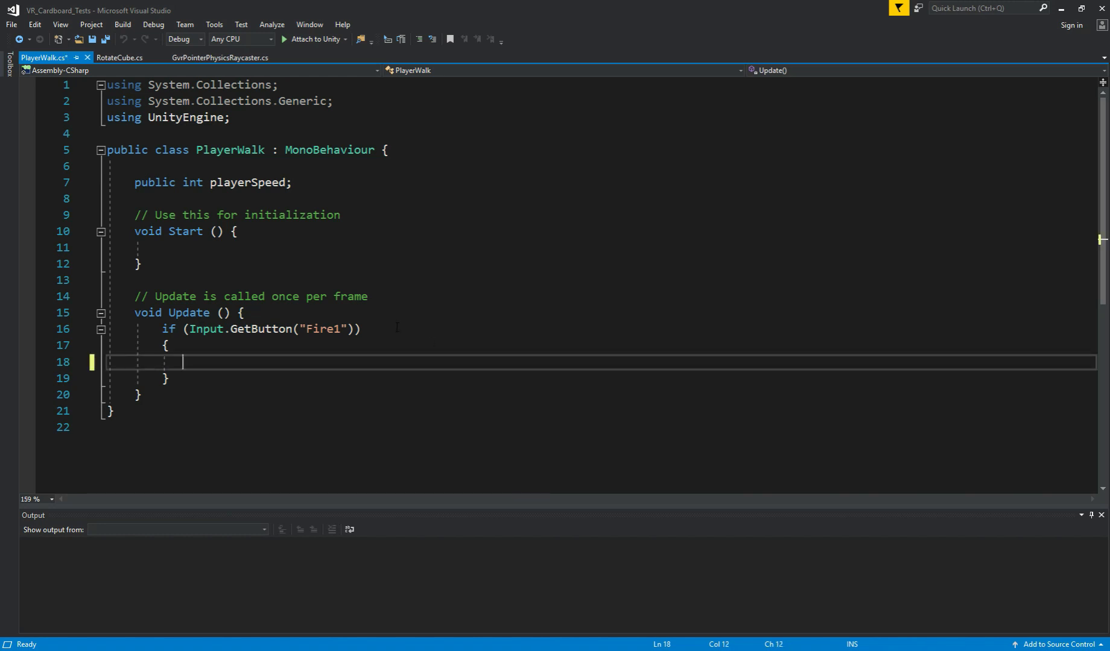
type("transform.position = transform.position + Camera.main.transform.forward * playerSpeed * Time.deltaTime;")
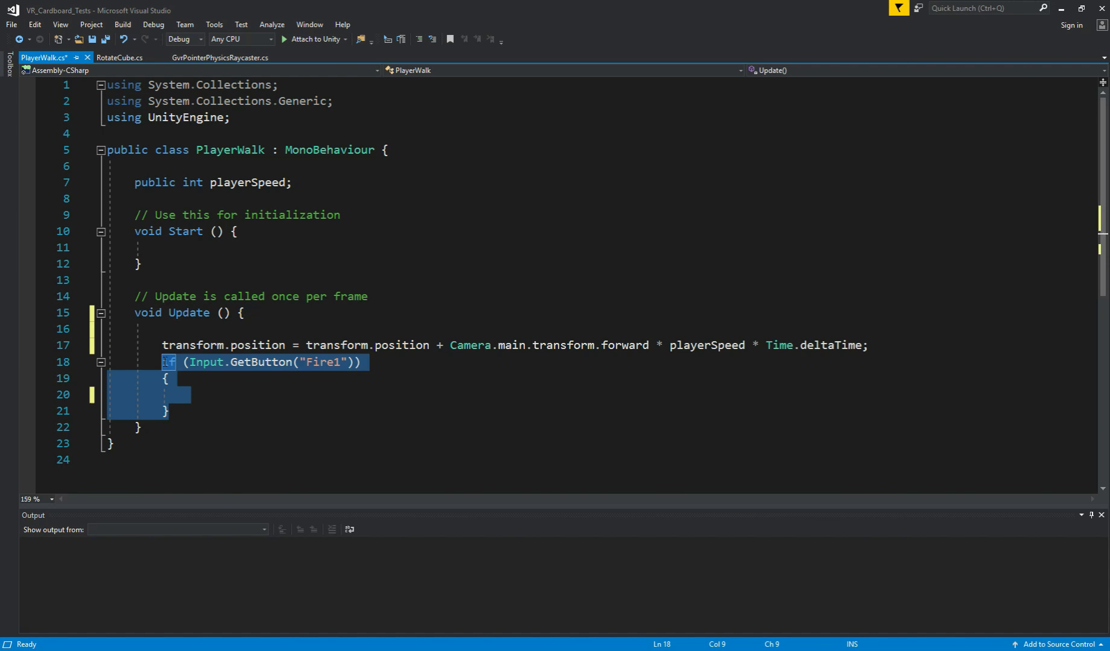
key("Delete")
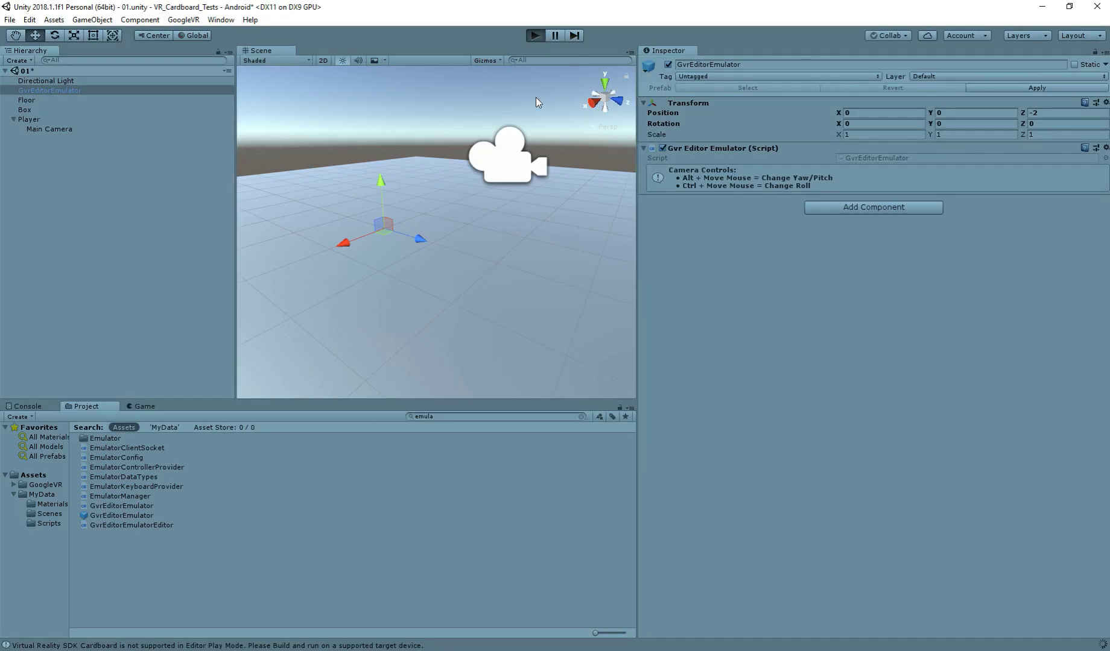
Play-test constant movement, then move the transform.position movement line into the Fire1 check in PlayerWalk.
left_click(535, 35)
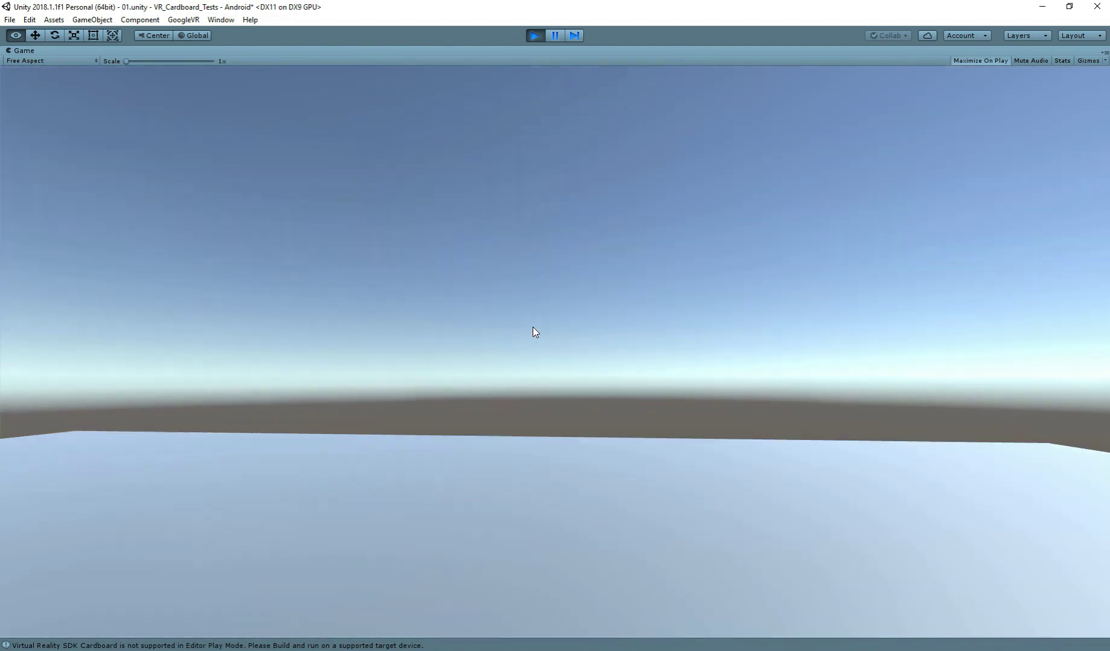
left_click(534, 35)
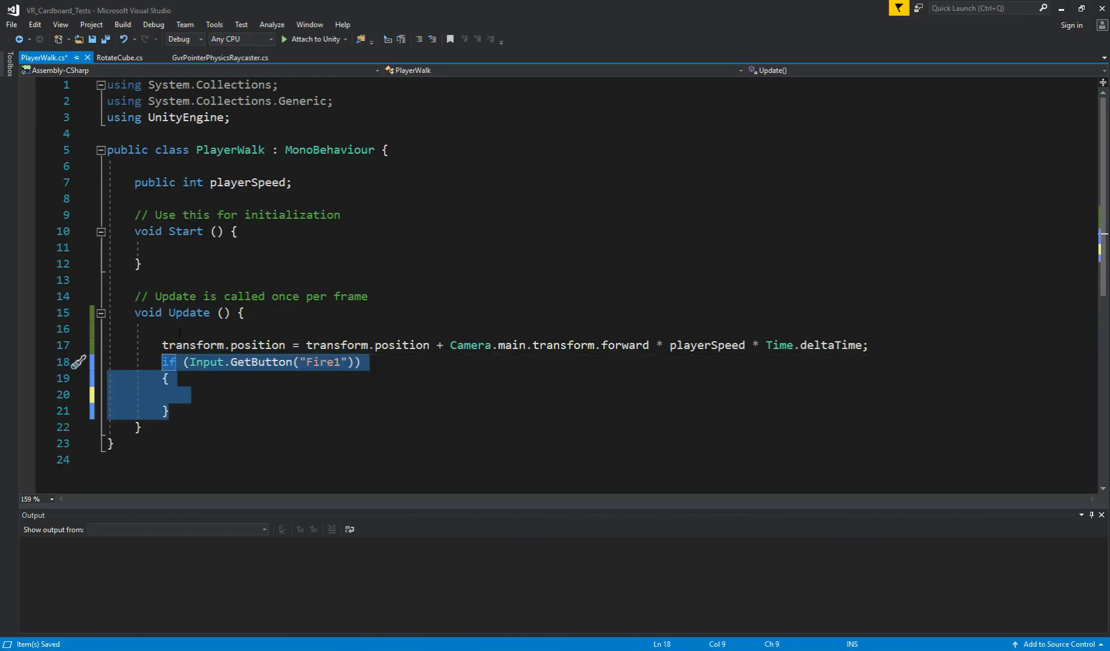
key("Delete")
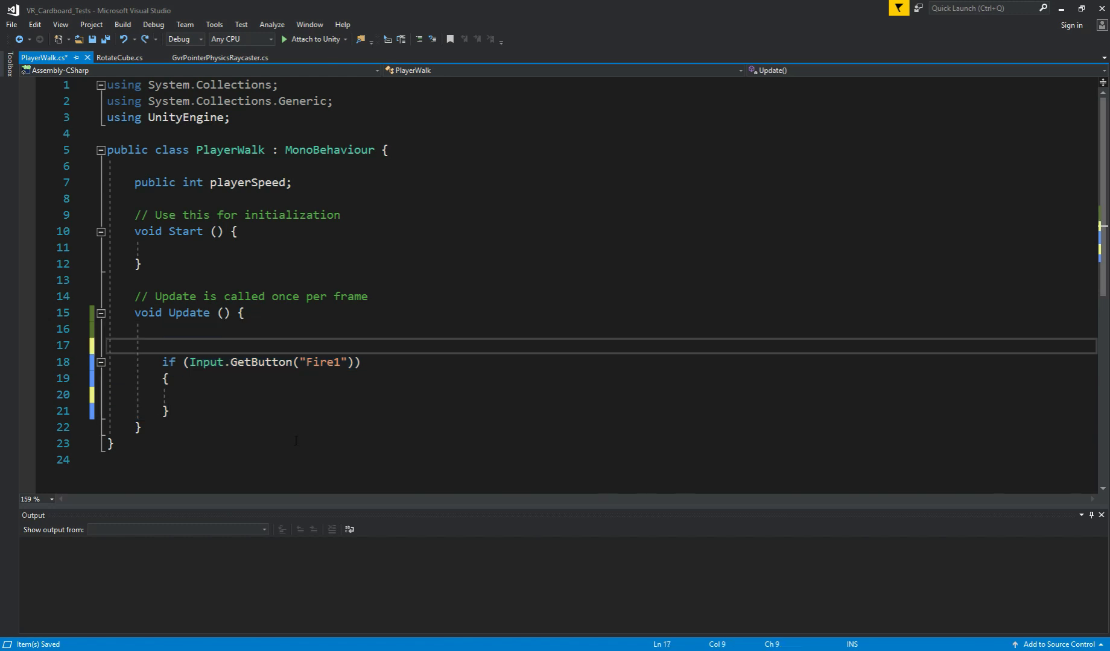
type("transform.position = transform.position + Camera.main.transform.forward * playerSpeed * Time.deltaTime;")
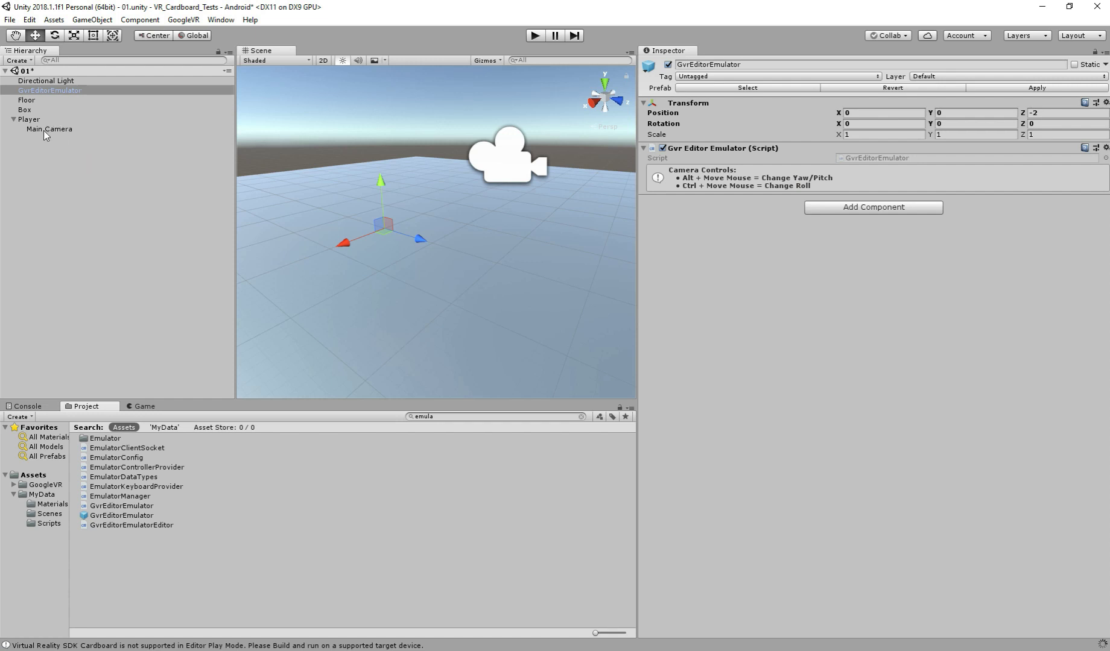
Turn off Use Gravity on the Player's Rigidbody and play-test the scene.
left_click(31, 119)
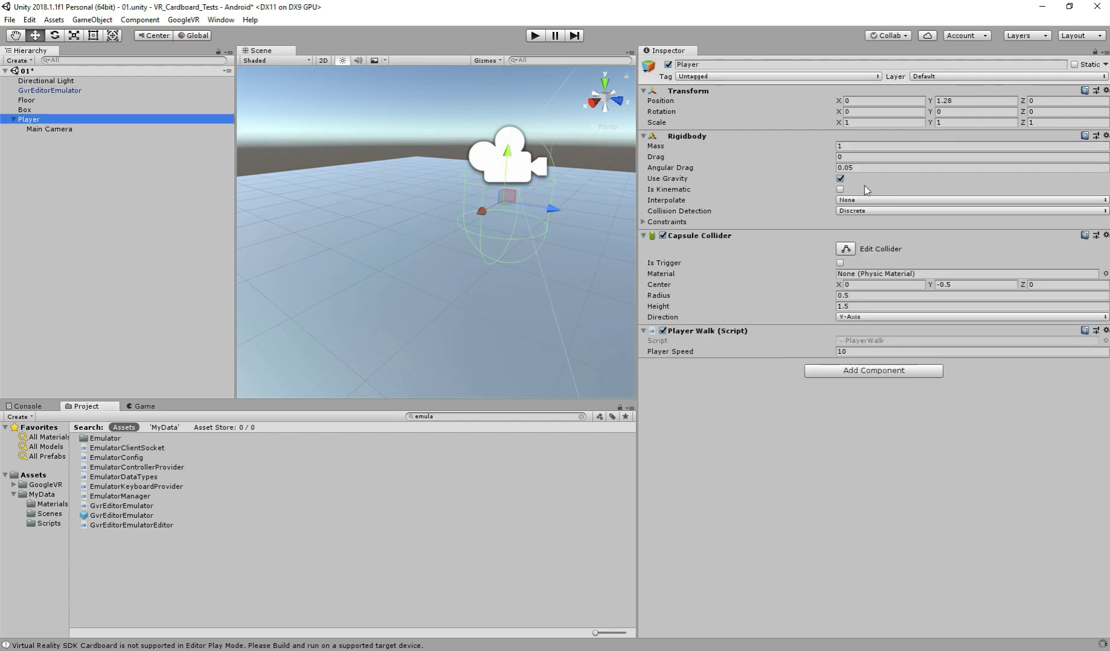
left_click(840, 178)
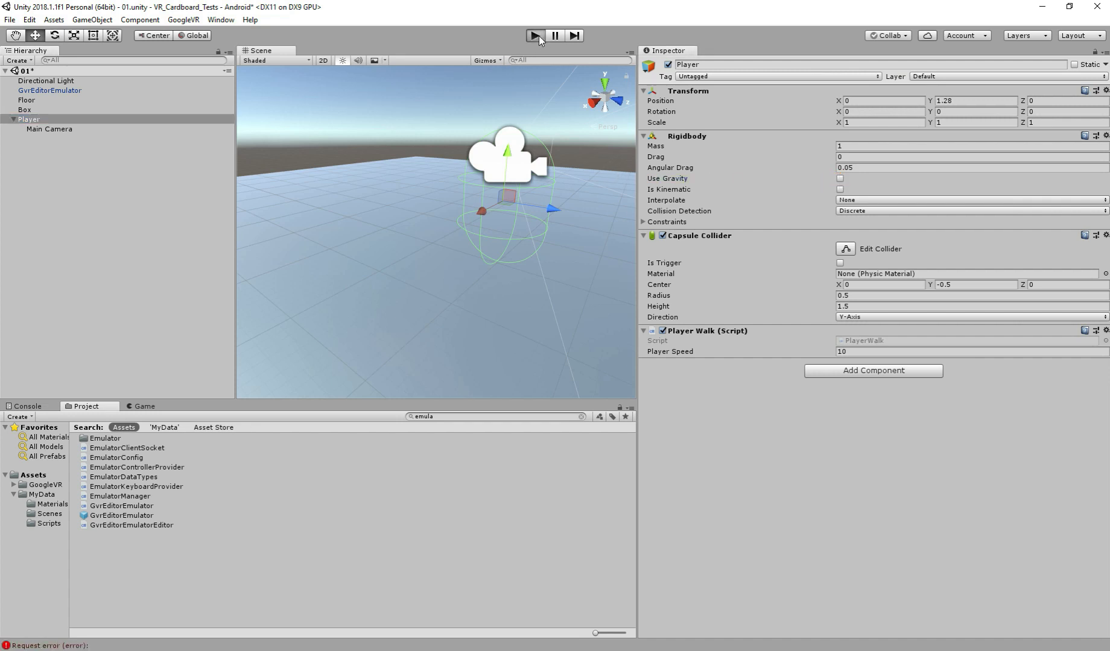
mouse_move(606, 187)
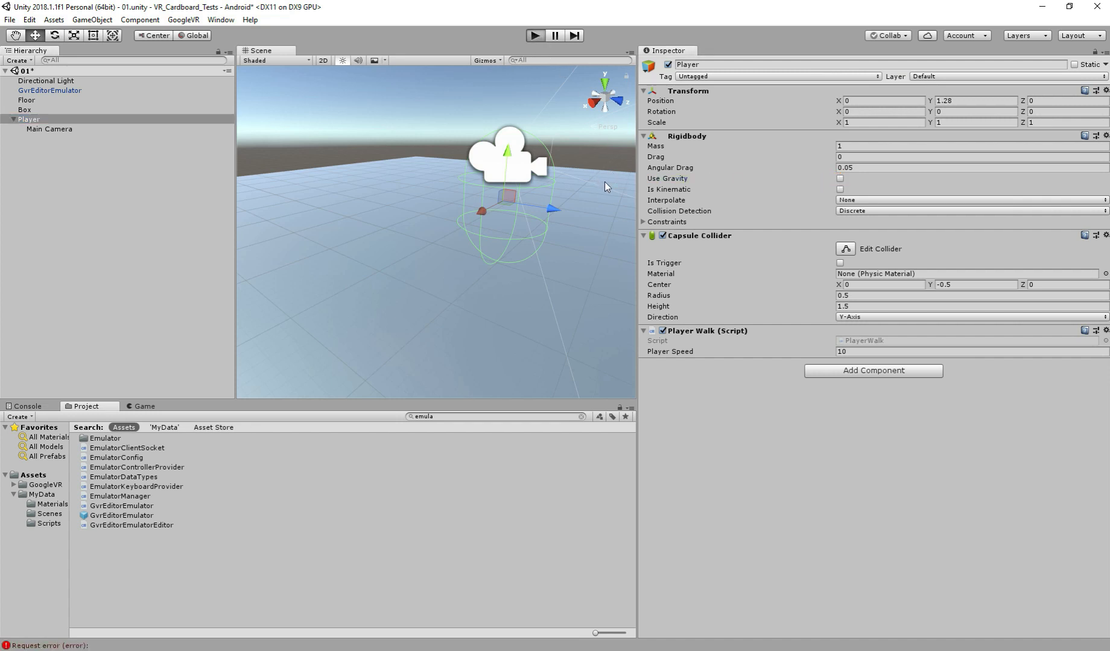
left_click(534, 35)
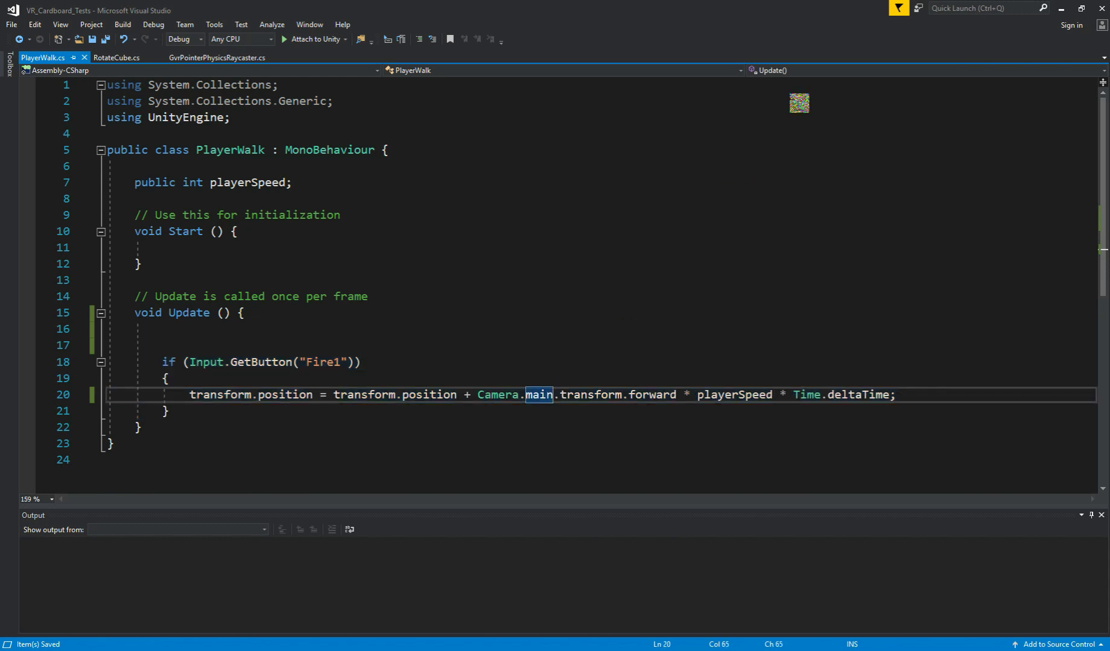
Delete playerSpeed * Time.deltaTime from line 20, leaving only Camera.main.transform.forward.
double_click(497, 395)
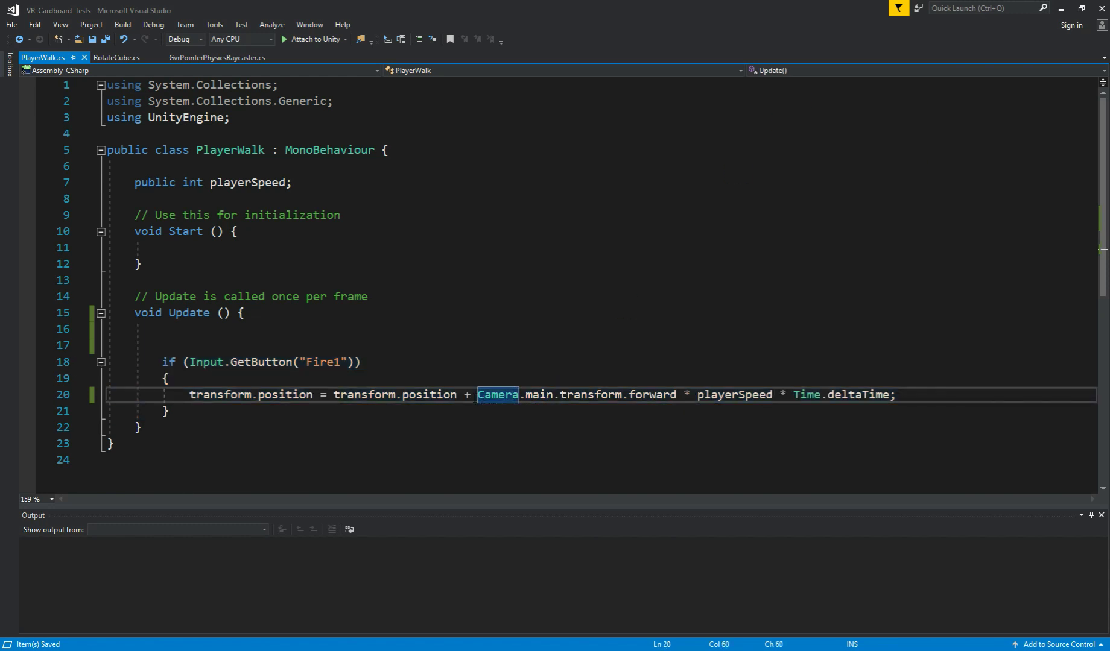
mouse_move(734, 395)
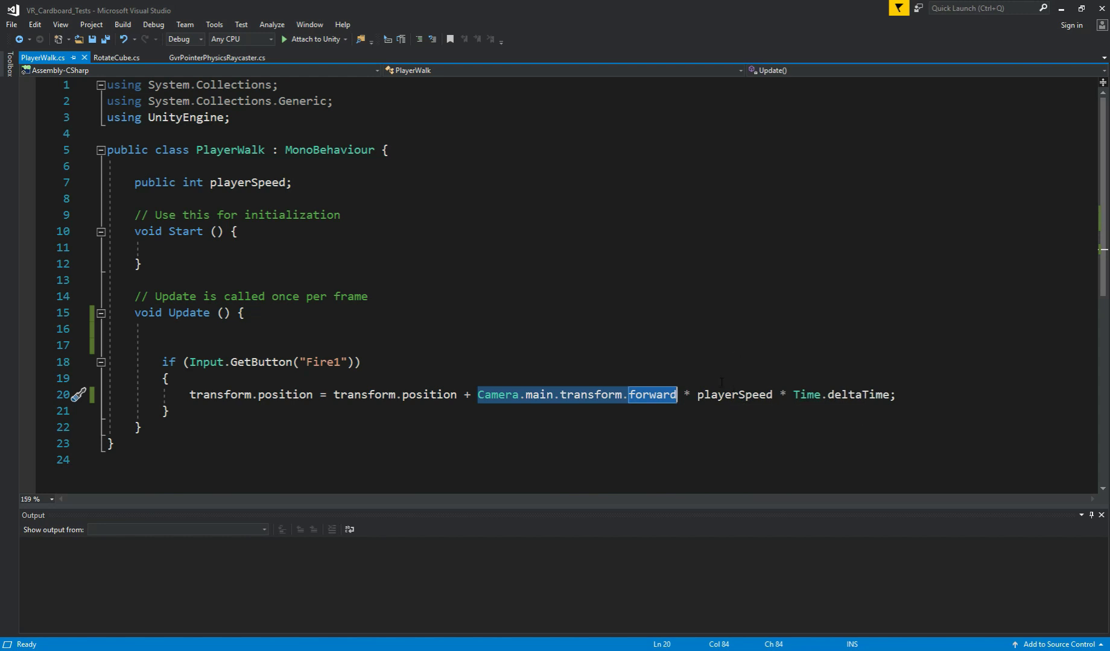
mouse_move(662, 401)
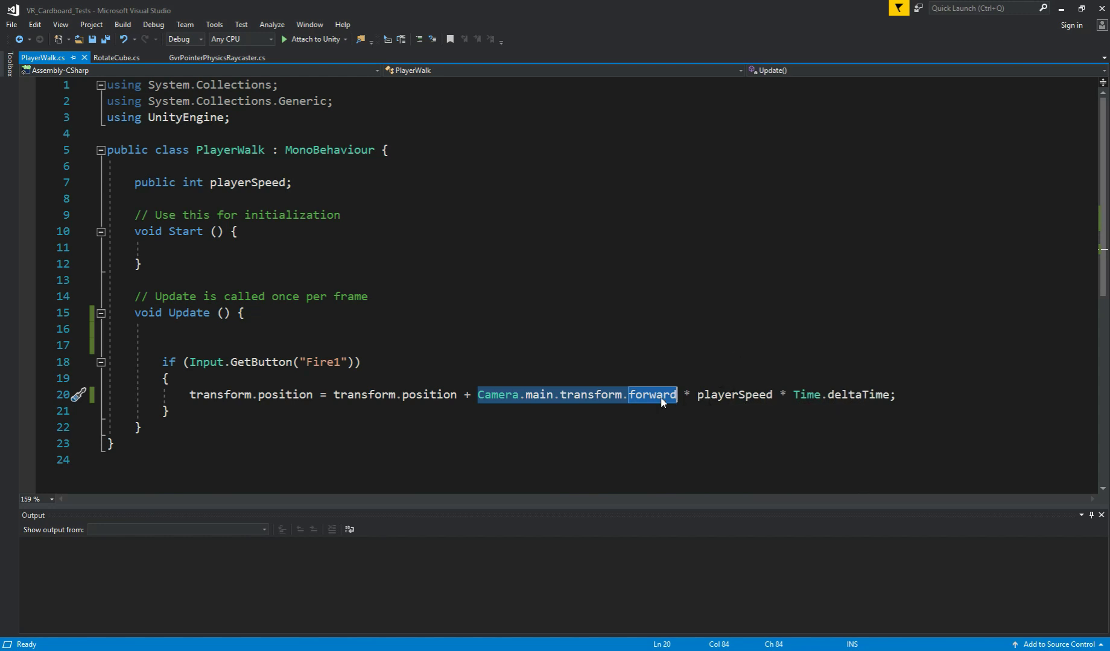
mouse_move(651, 395)
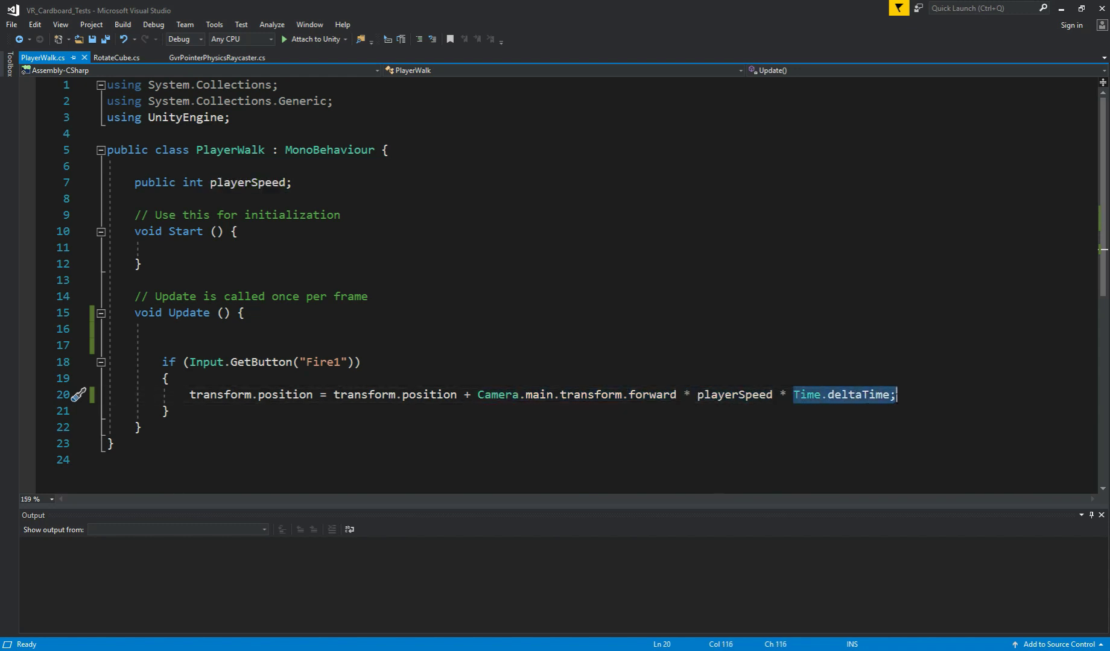
double_click(733, 394)
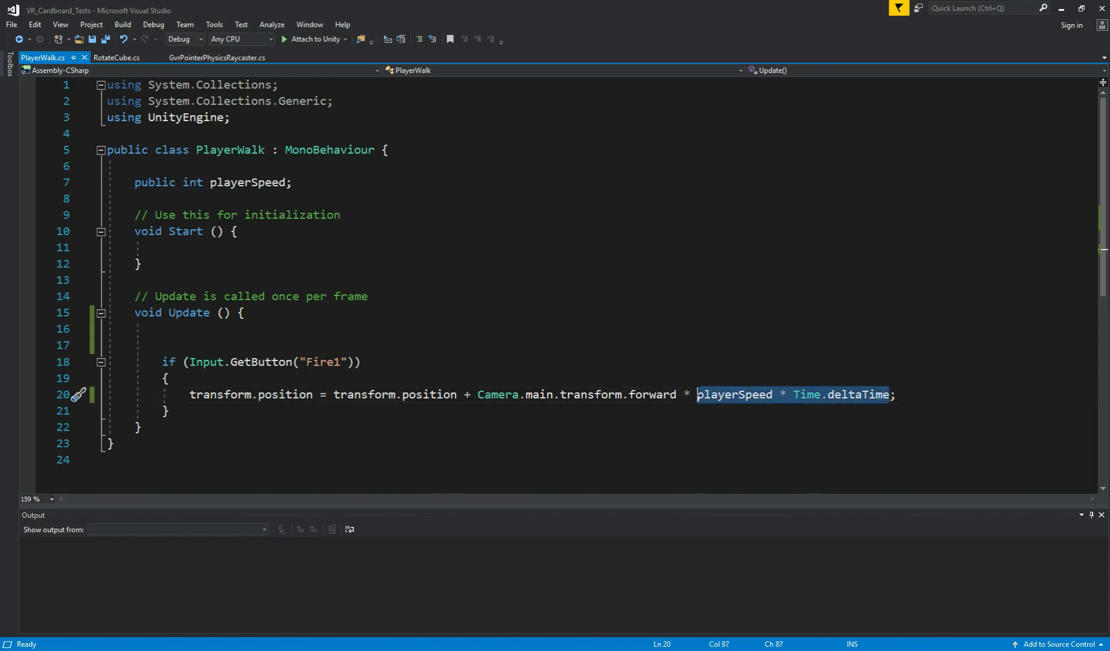
key("Delete")
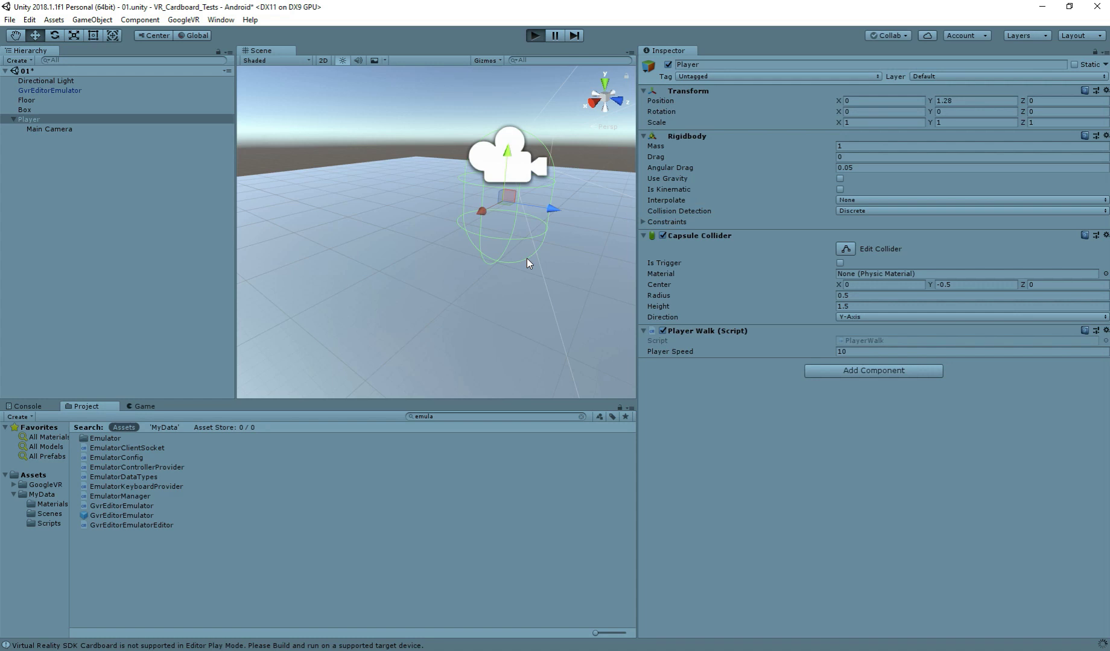
mouse_move(532, 283)
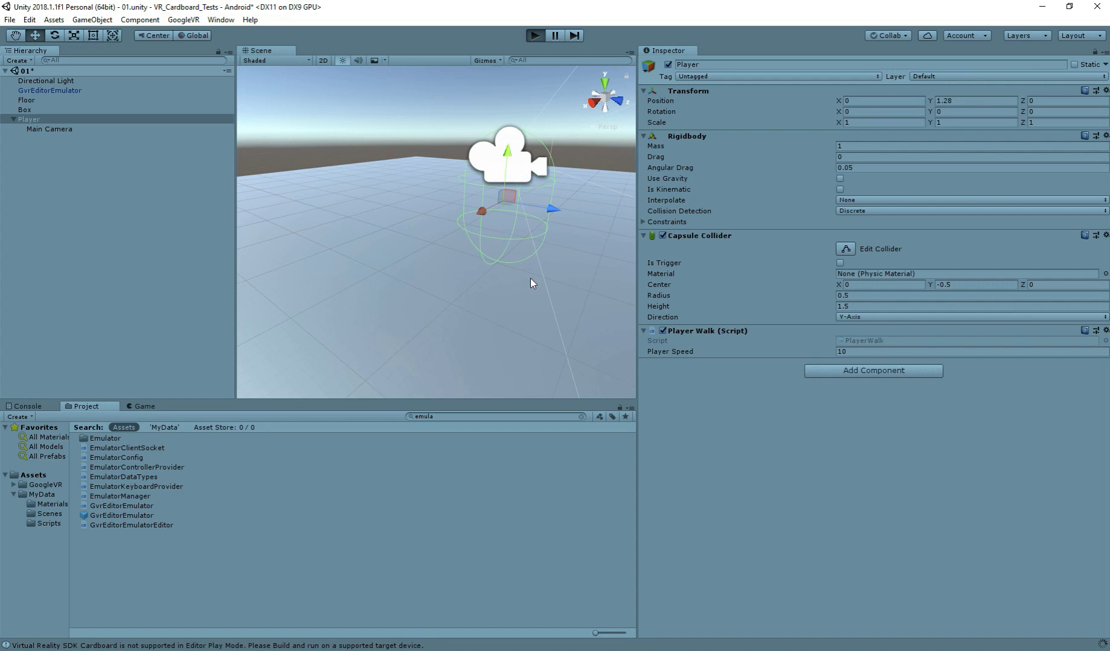
Play-test walking toward where the camera looks without the speed factor.
left_click(535, 35)
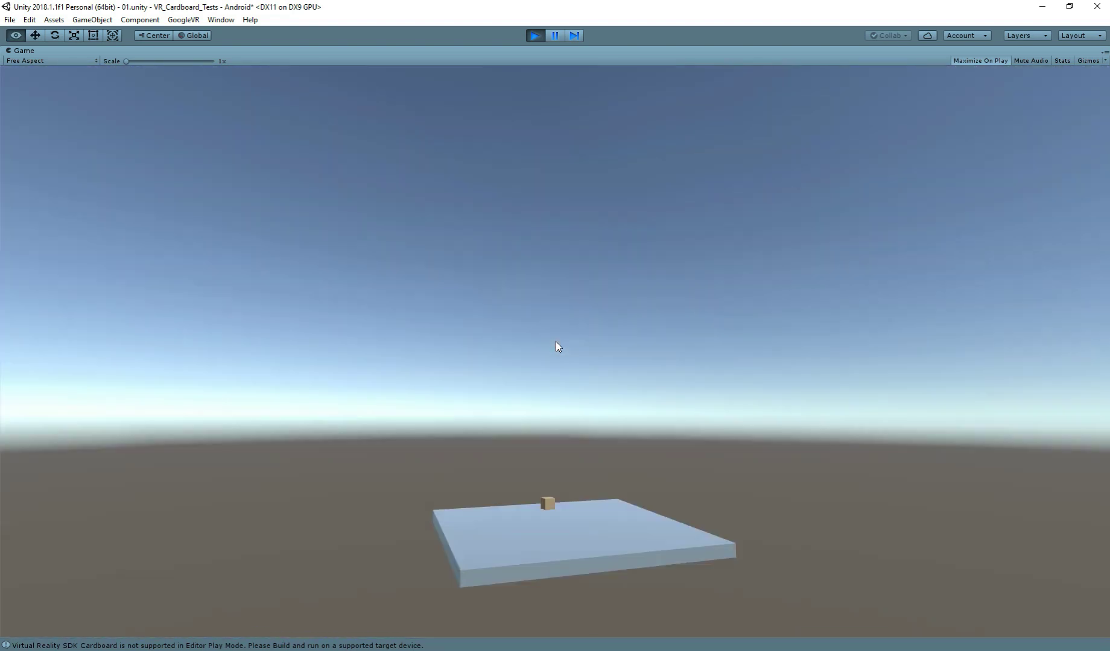
left_click(534, 35)
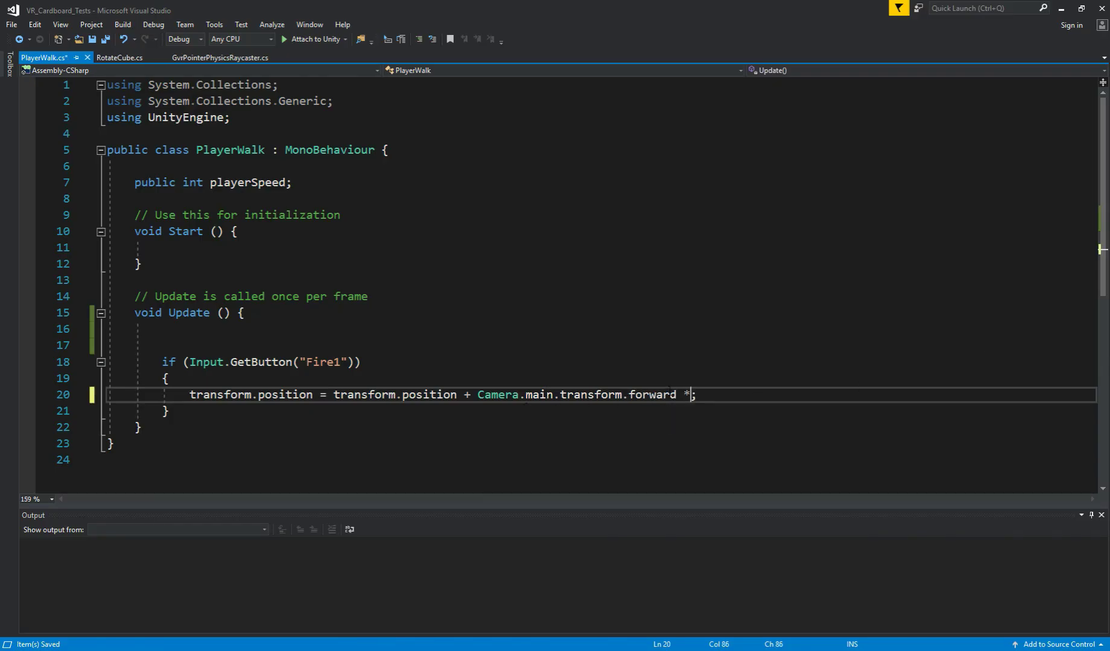
Restore playerSpeed * Time.deltaTime on the movement line, keeping Player Speed 10.
type("playerSpeed * Time.deltaTime")
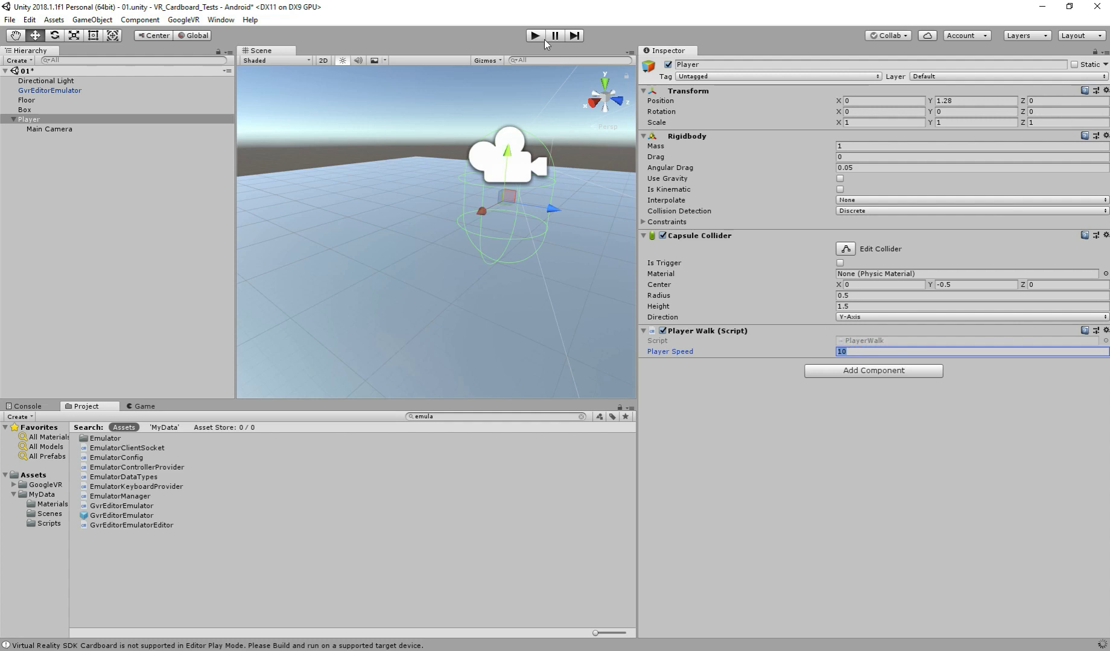
Play-test the player walking toward the cube, then select Main Camera under Player.
left_click(533, 35)
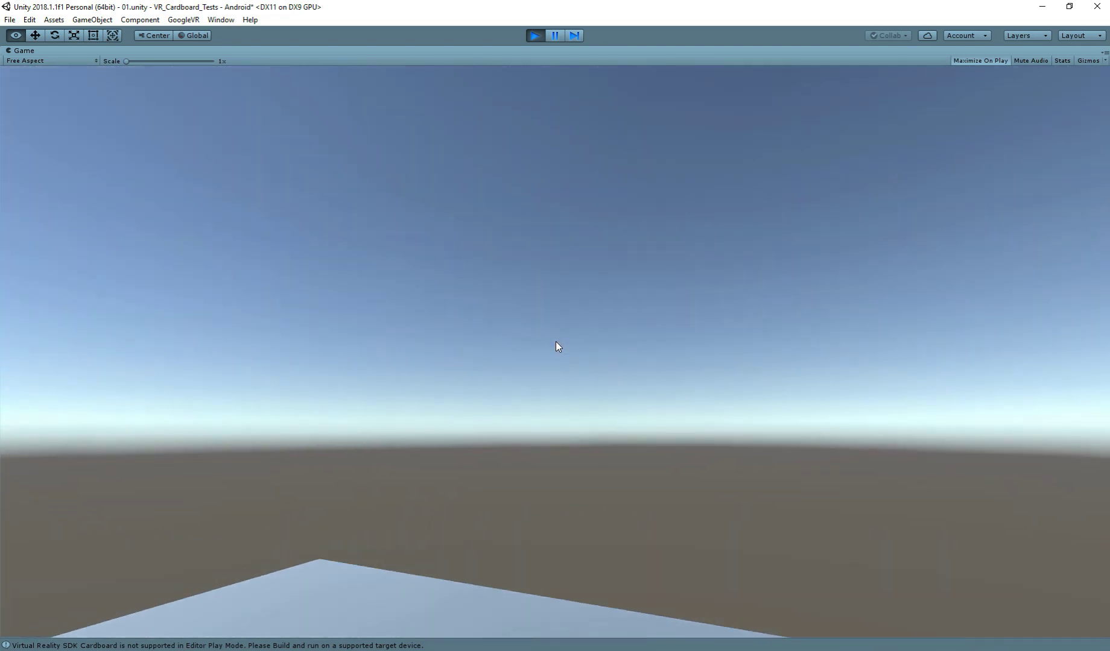
left_click(536, 35)
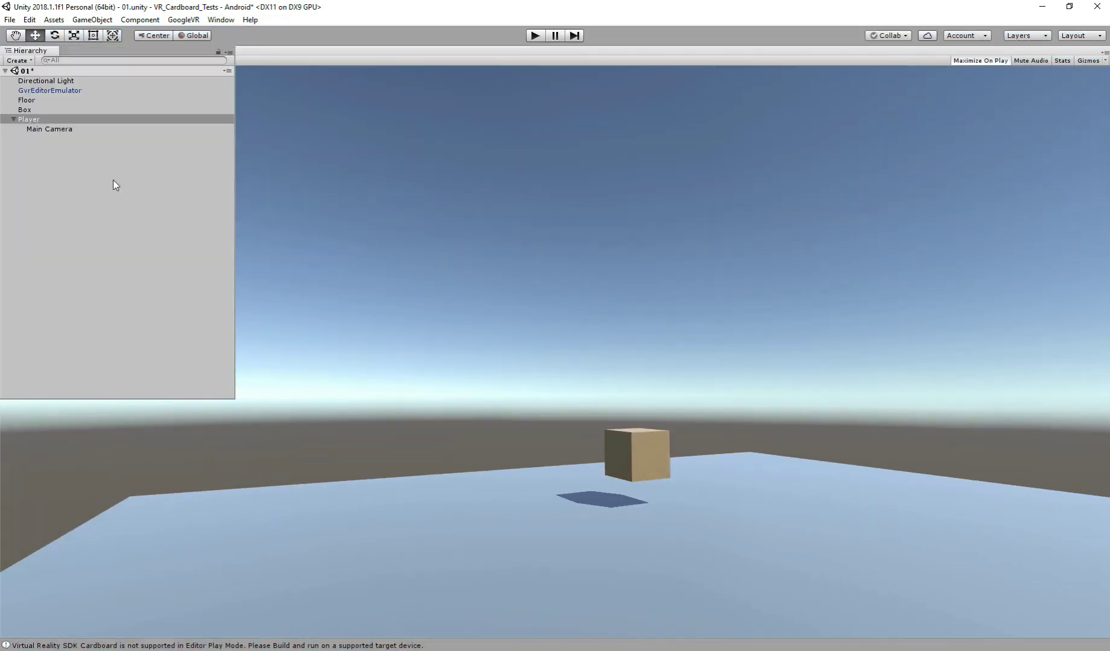
left_click(48, 129)
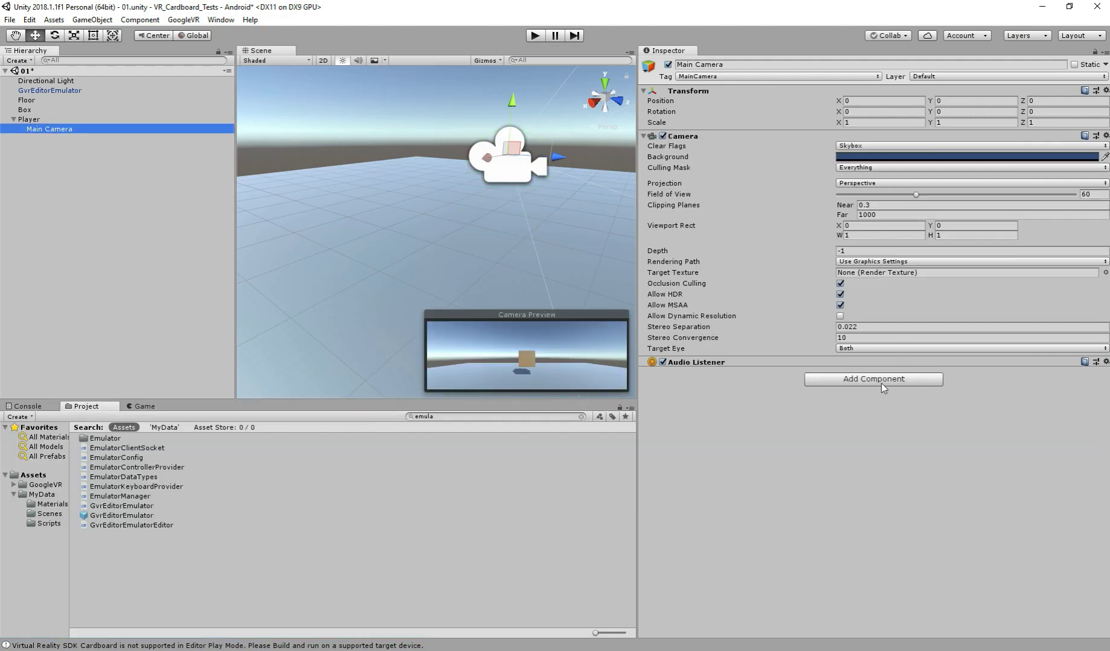
Add a GvrPointerPhysicsRaycaster component to Main Camera via the gvrp search.
left_click(873, 379)
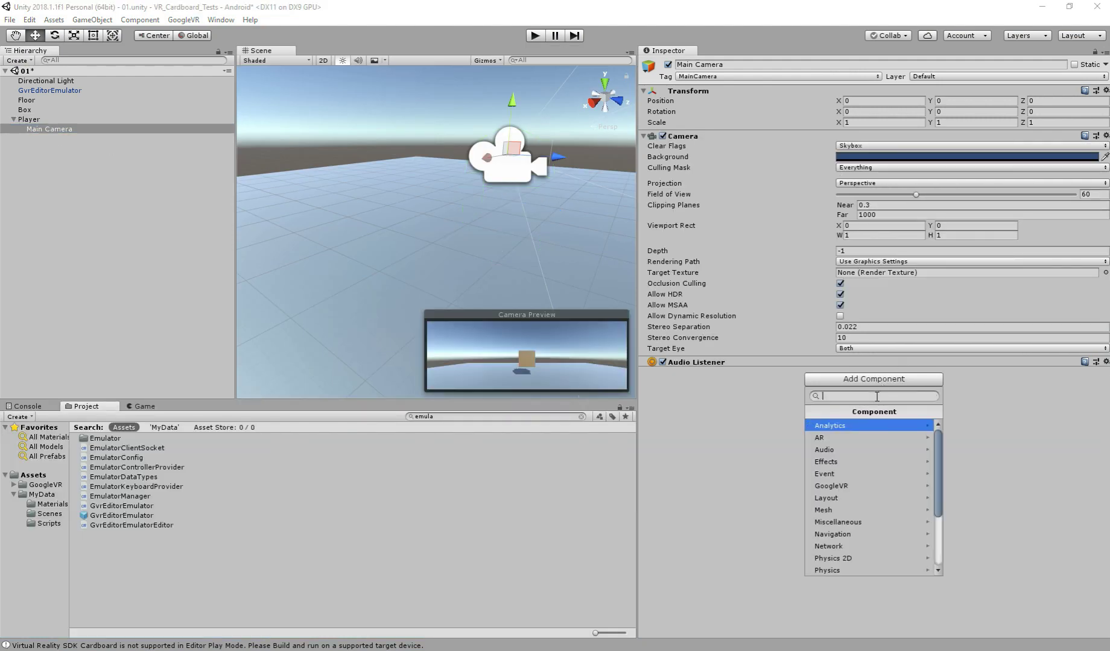
type("gvrp")
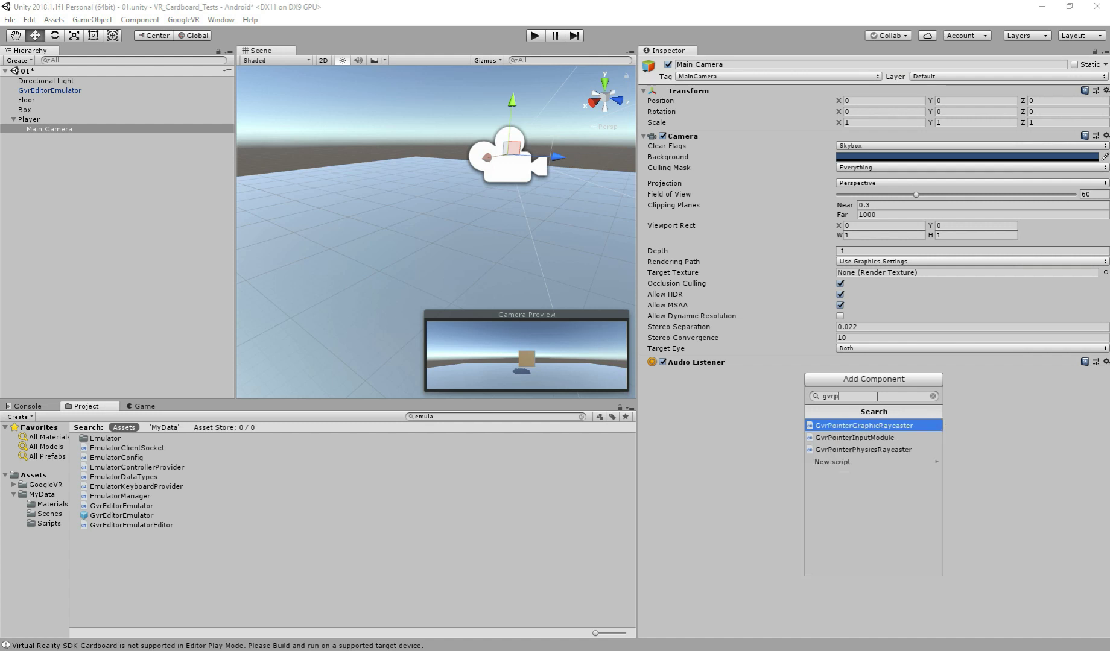
left_click(862, 450)
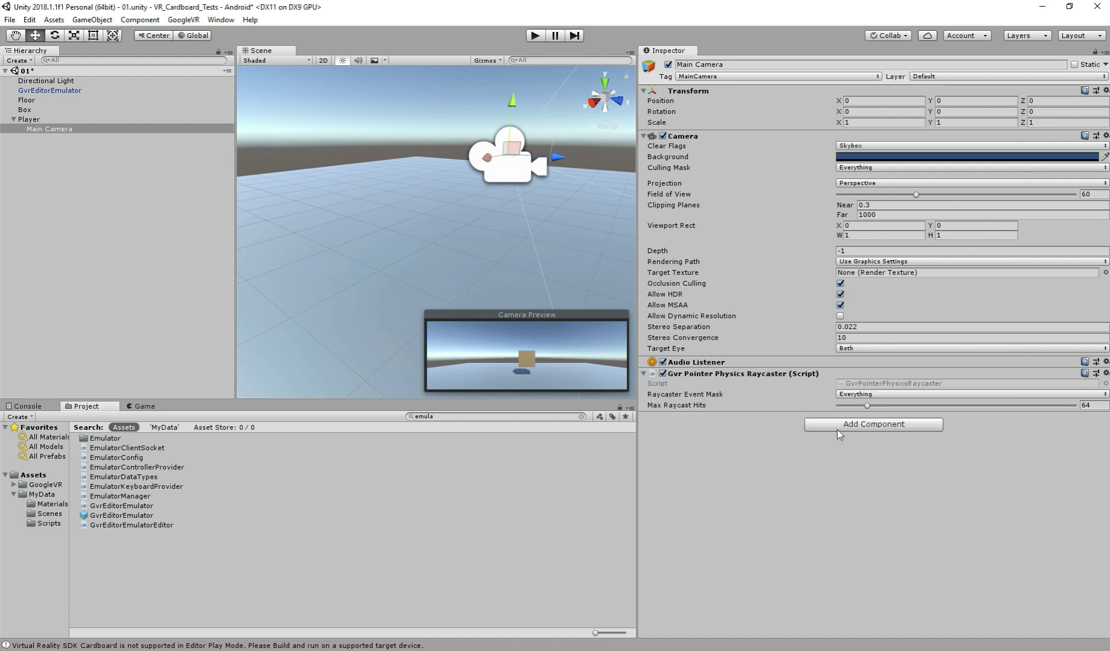
mouse_move(215, 202)
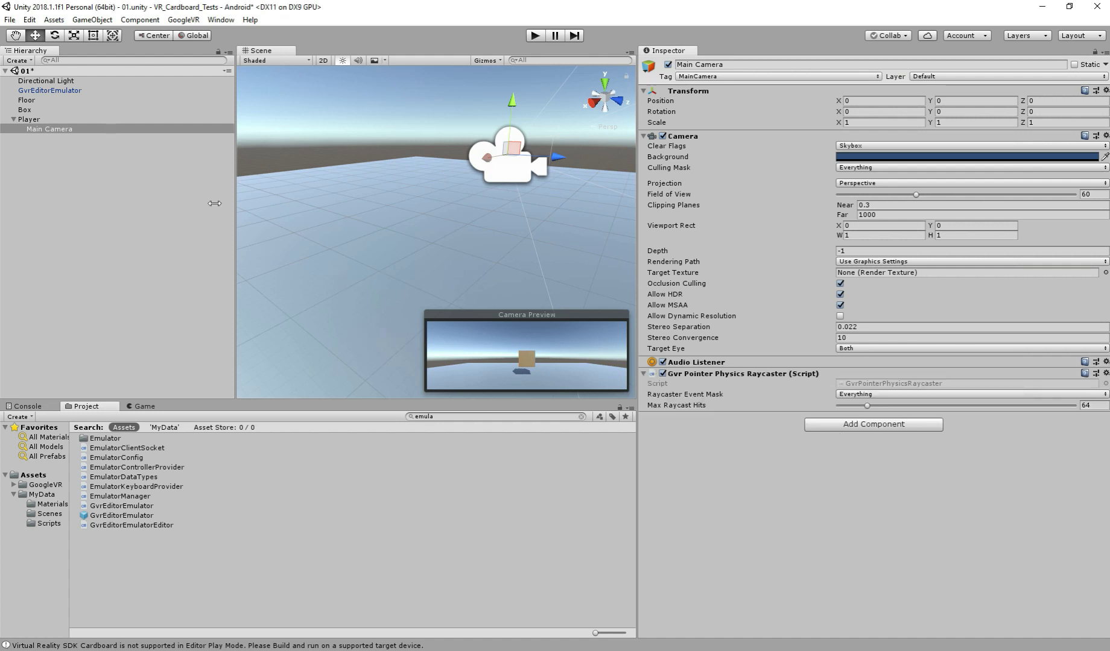
Make the GvrReticlePointer prefab a child of Main Camera.
left_click(49, 130)
type("point")
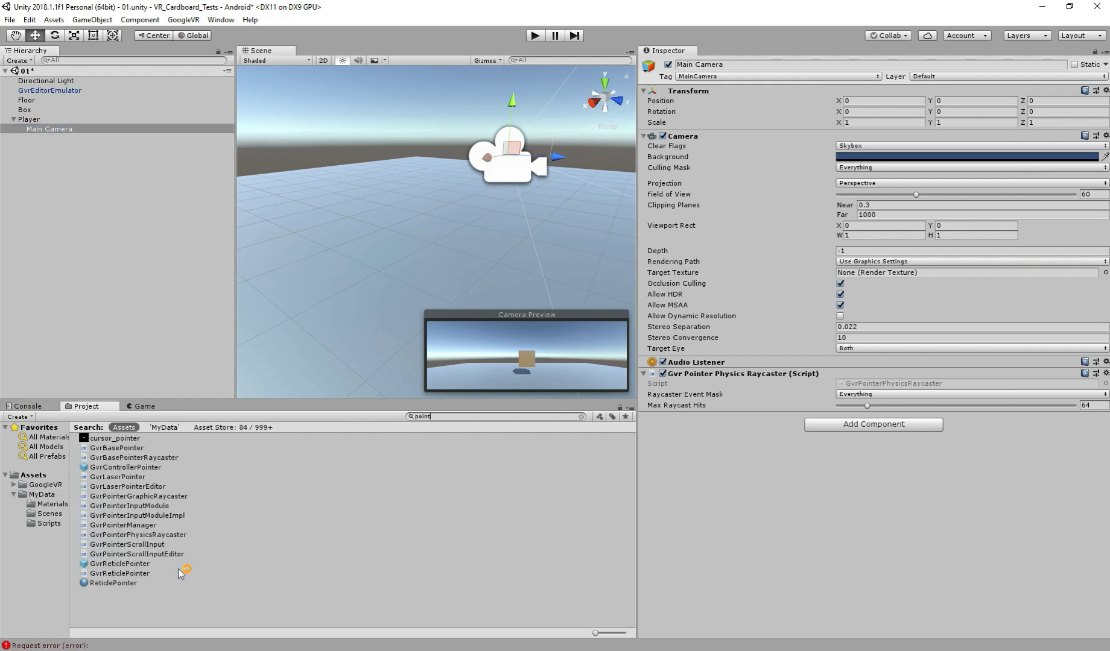
left_click(48, 129)
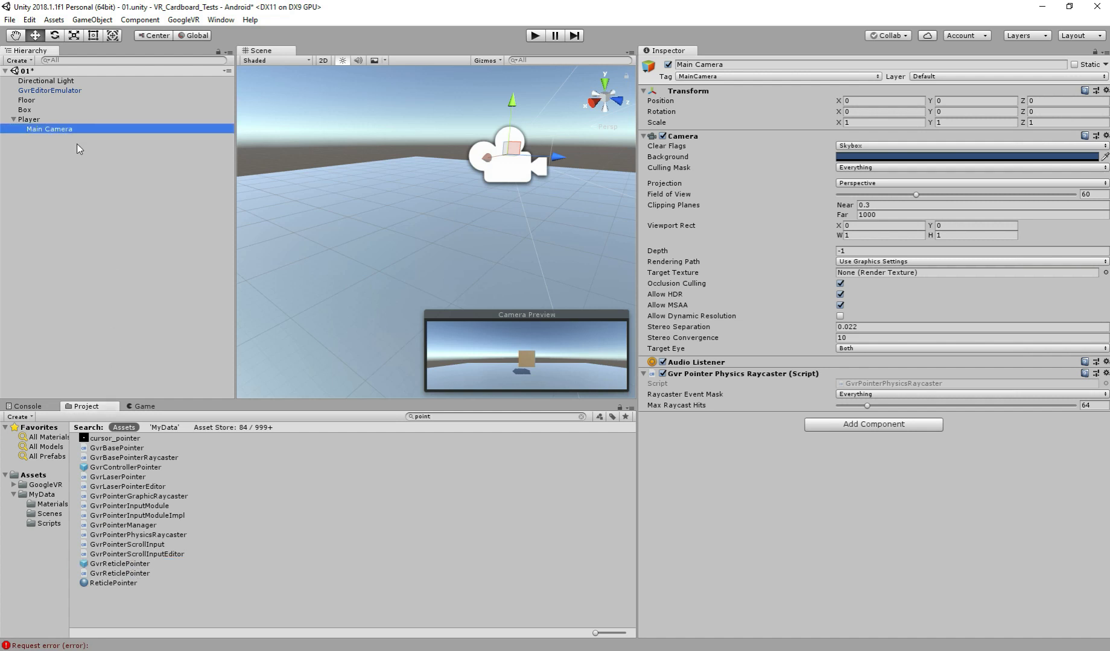
left_click(64, 137)
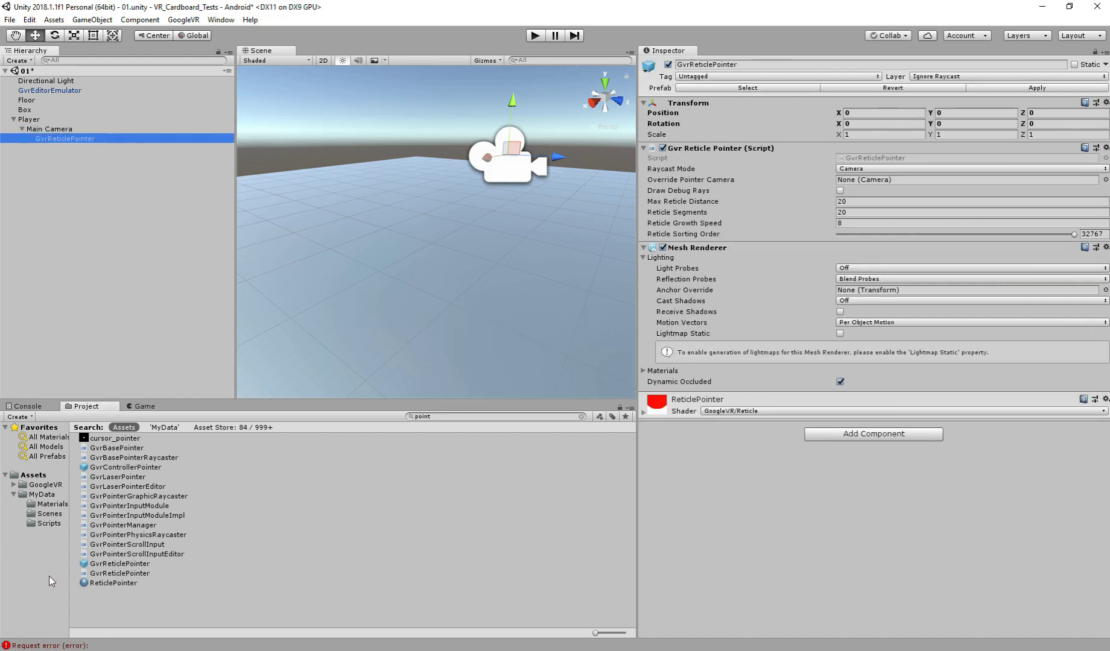
left_click(28, 405)
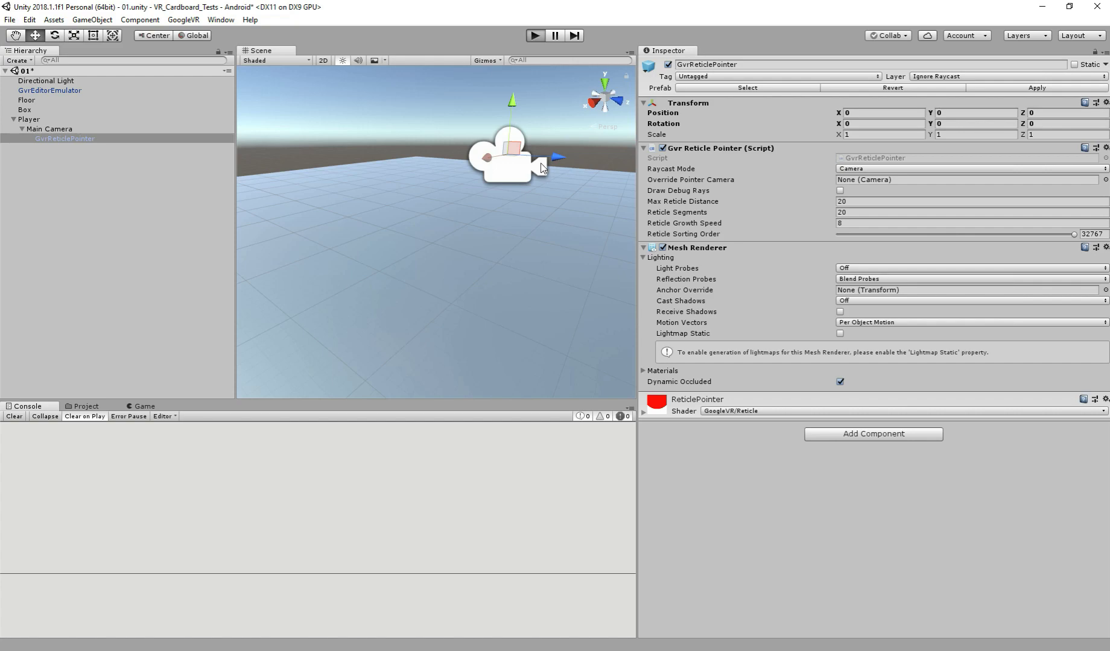
Add a GvrEventSystem from the Project search 'eve' and play-test the red reticle ring.
left_click(535, 35)
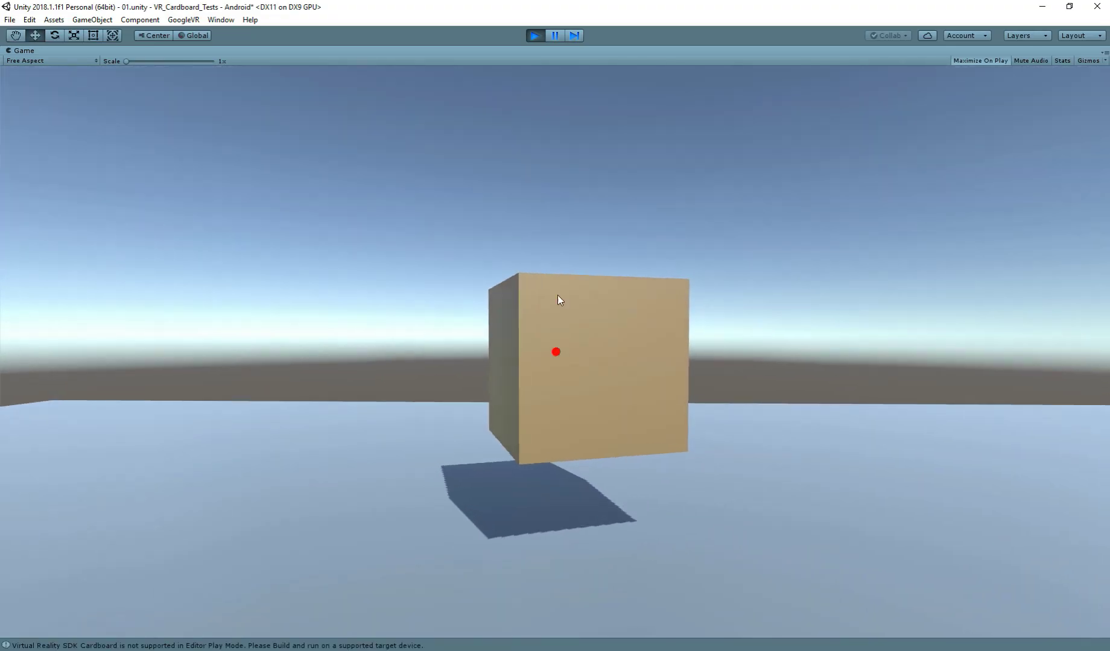
left_click(536, 35)
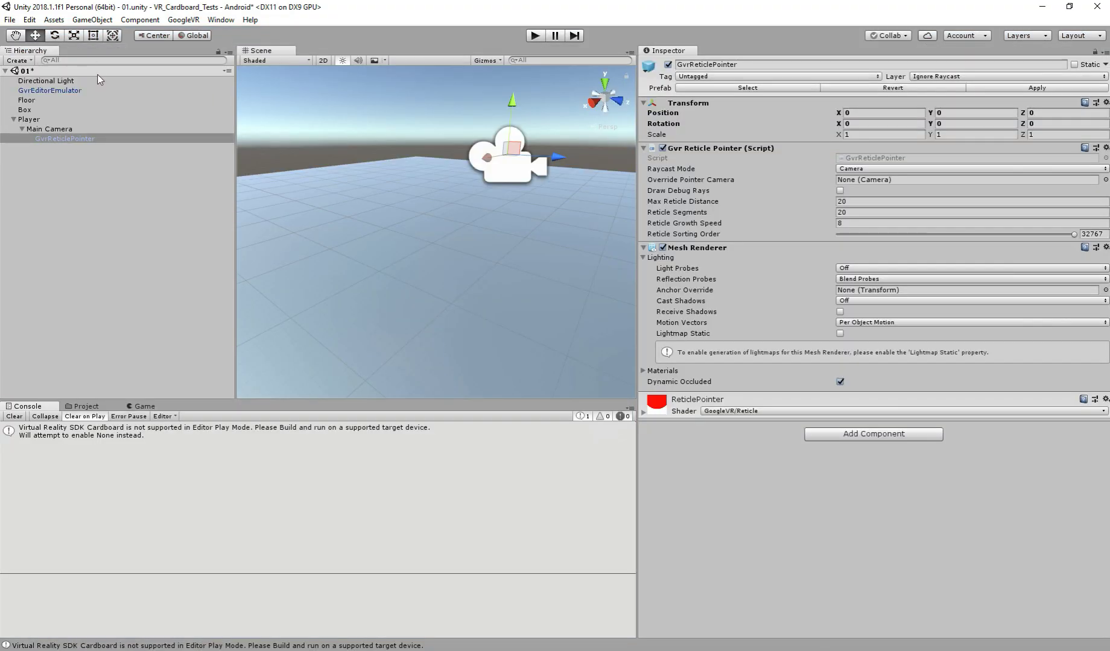
left_click(87, 405)
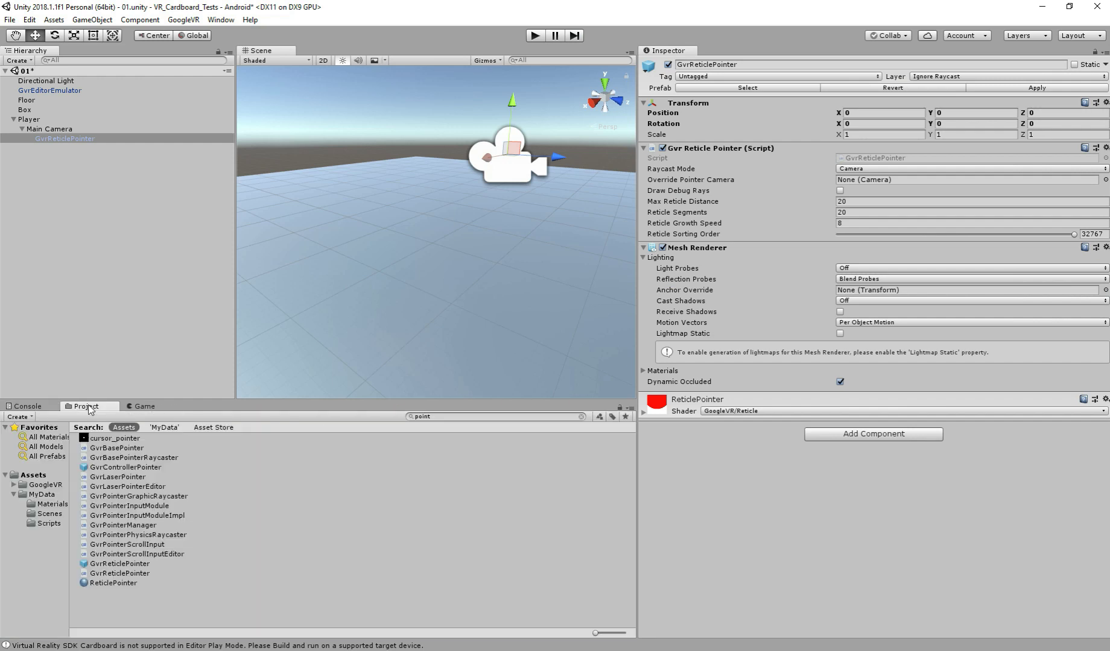
type("even")
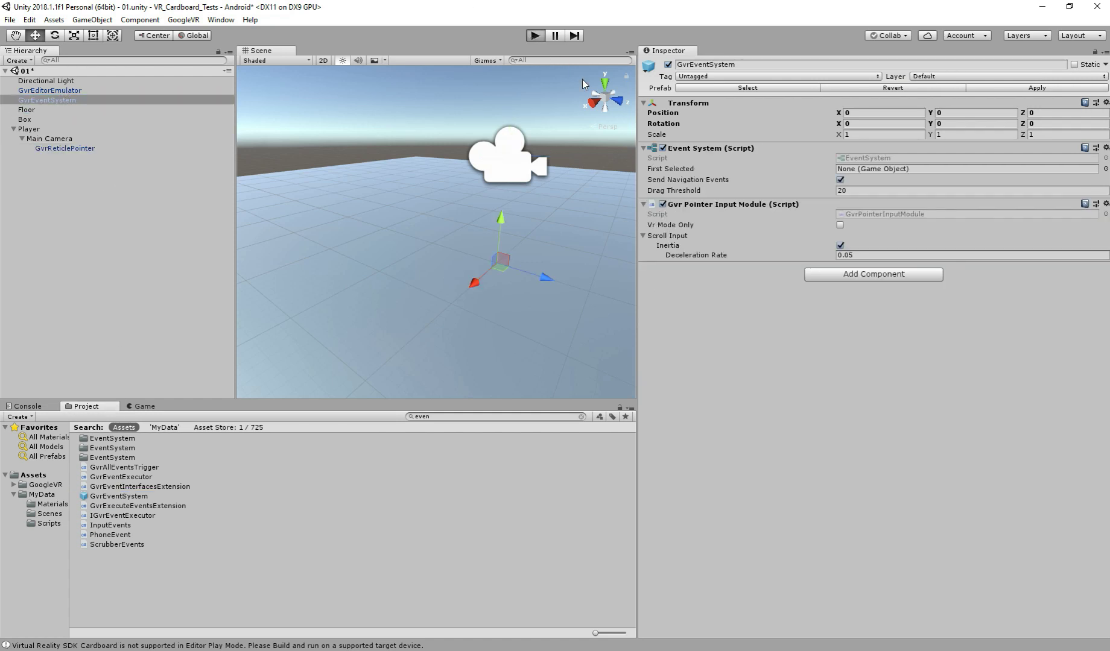
mouse_move(623, 227)
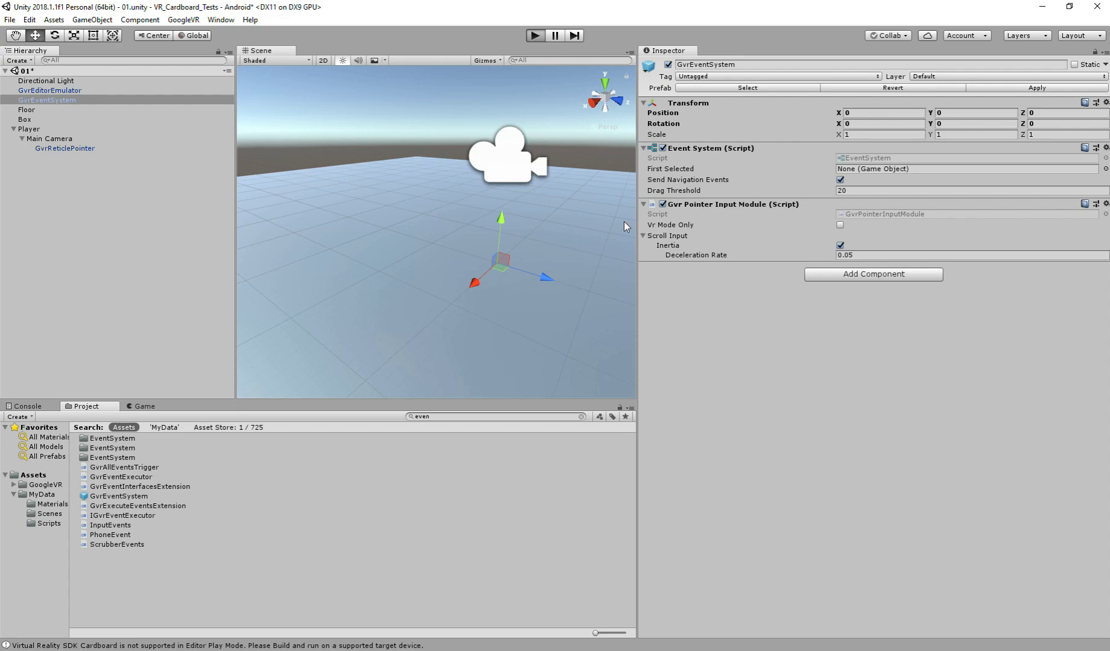
left_click(535, 35)
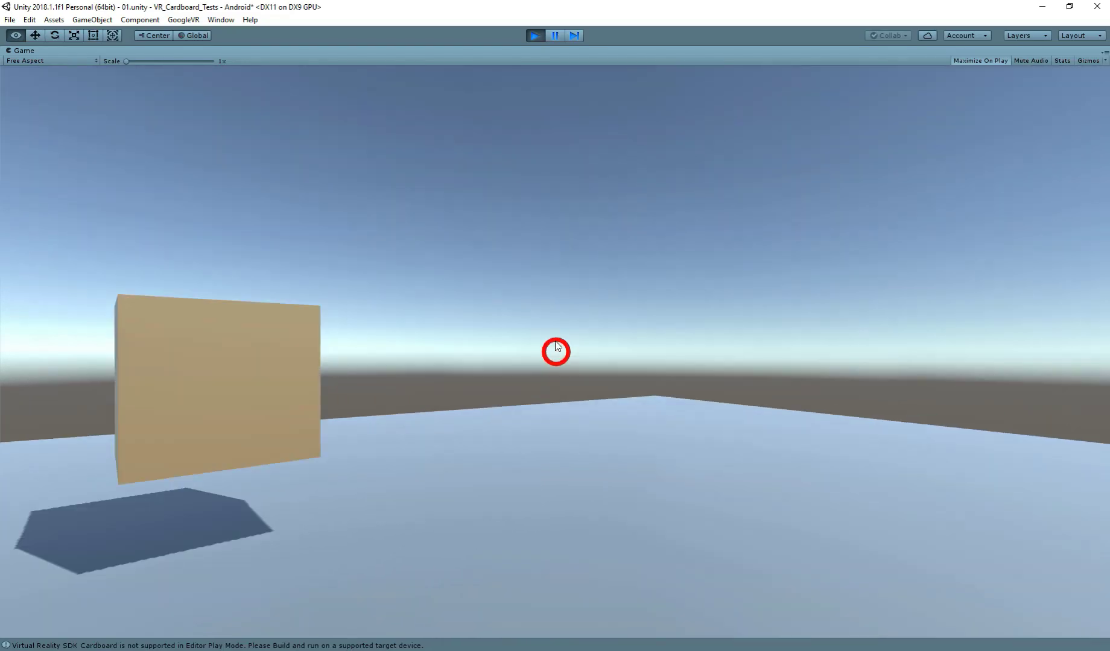